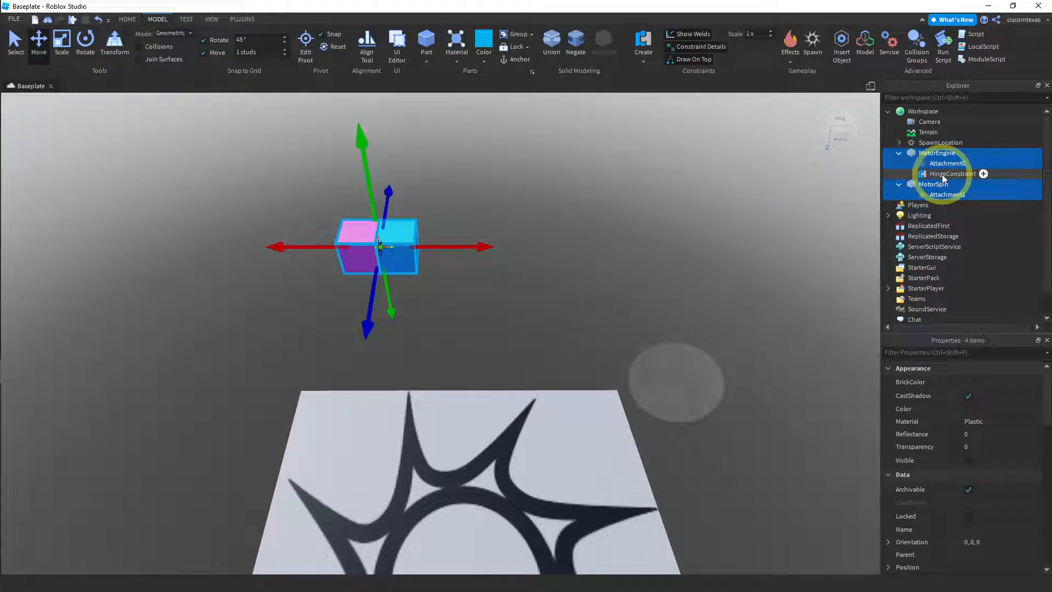
- Group MotorEngine, MotorSpin and the hinge constraint into one model
click(952, 173)
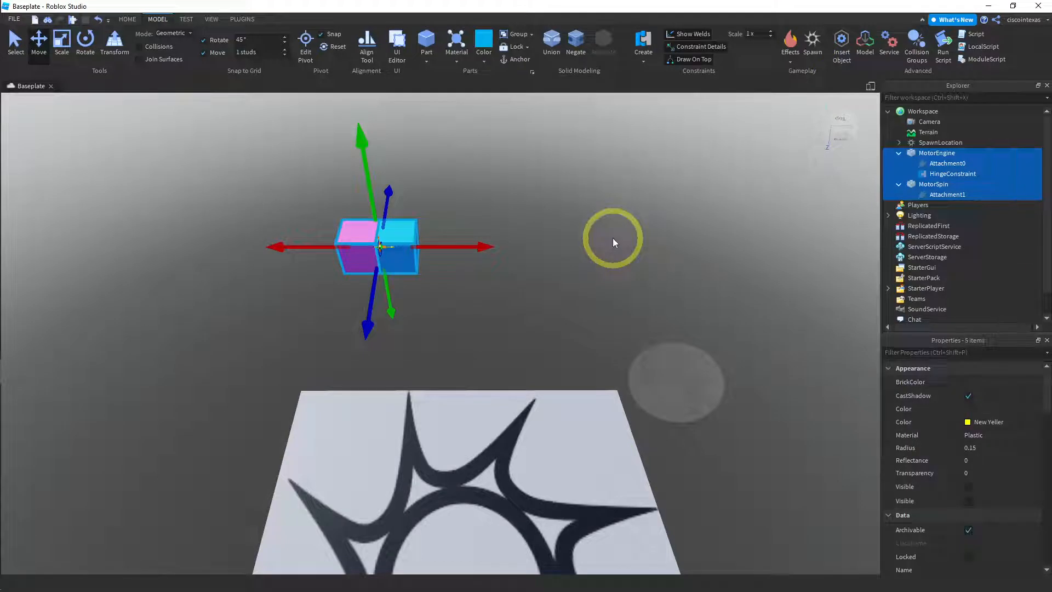
mouse_move(516, 34)
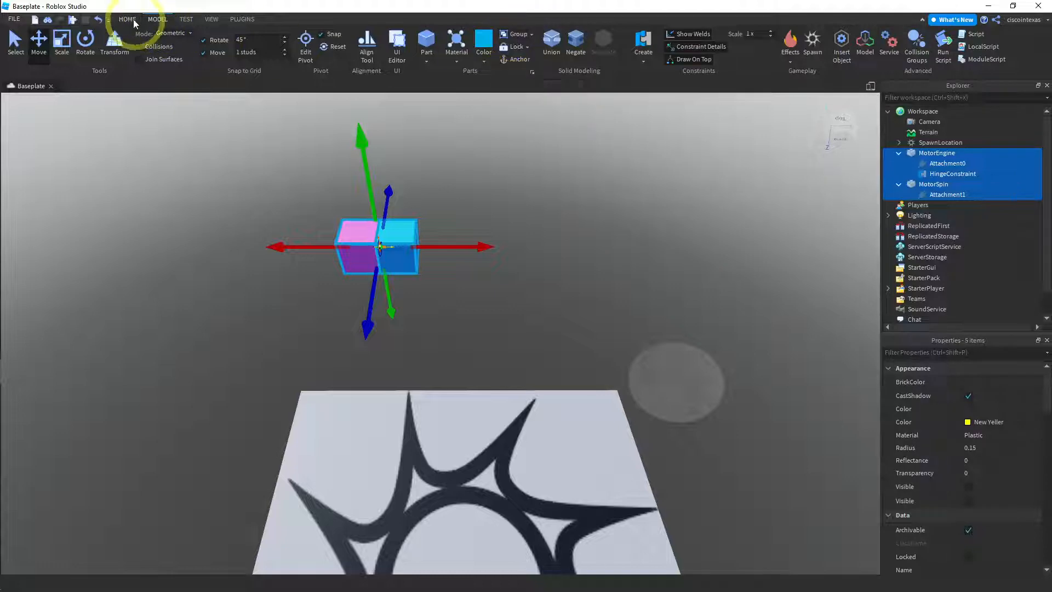
click(127, 19)
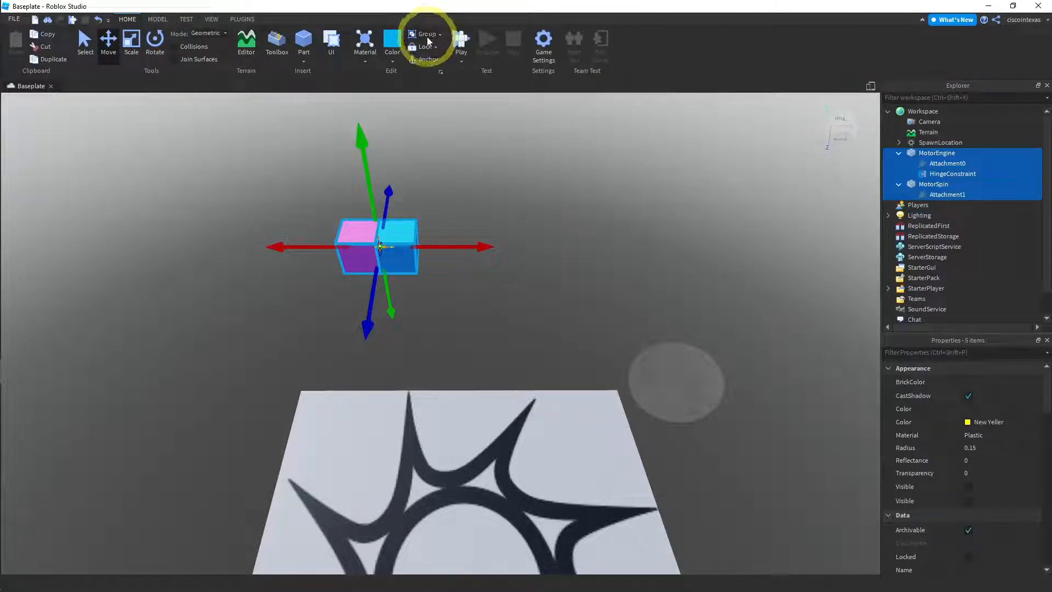
click(426, 34)
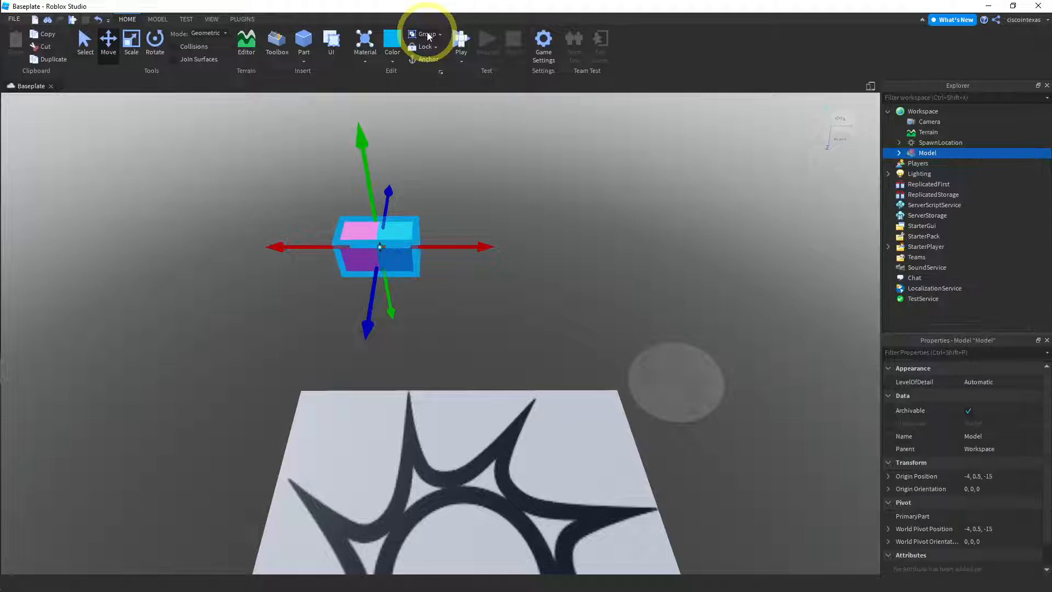
click(898, 153)
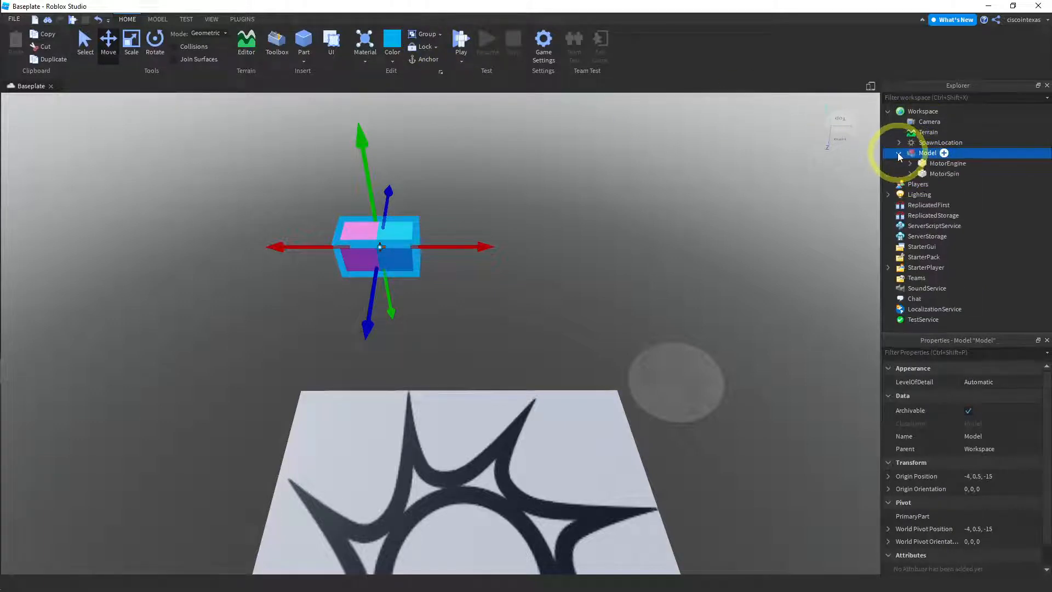
click(910, 163)
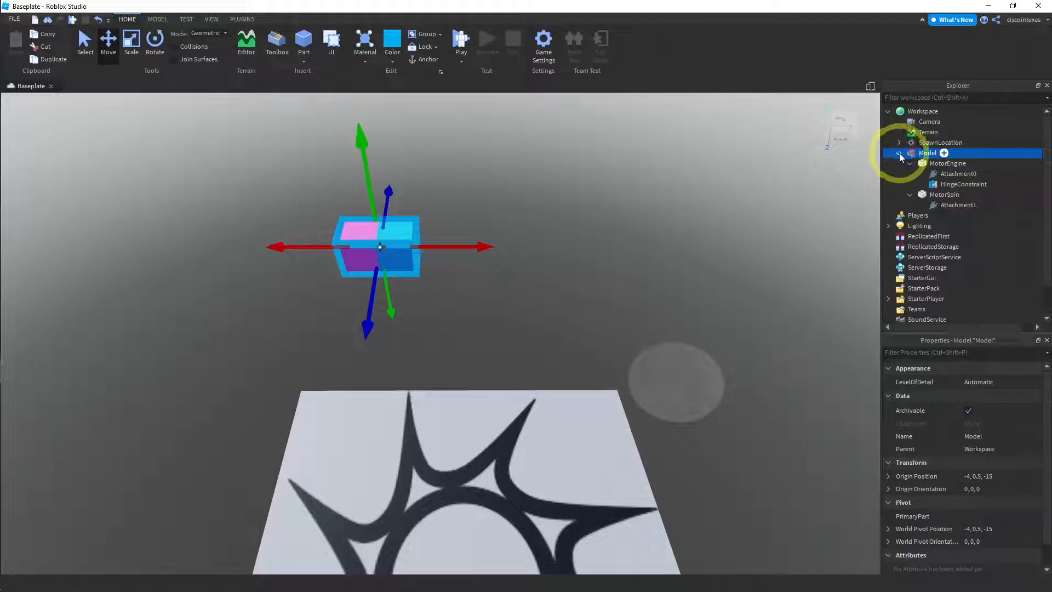
click(899, 153)
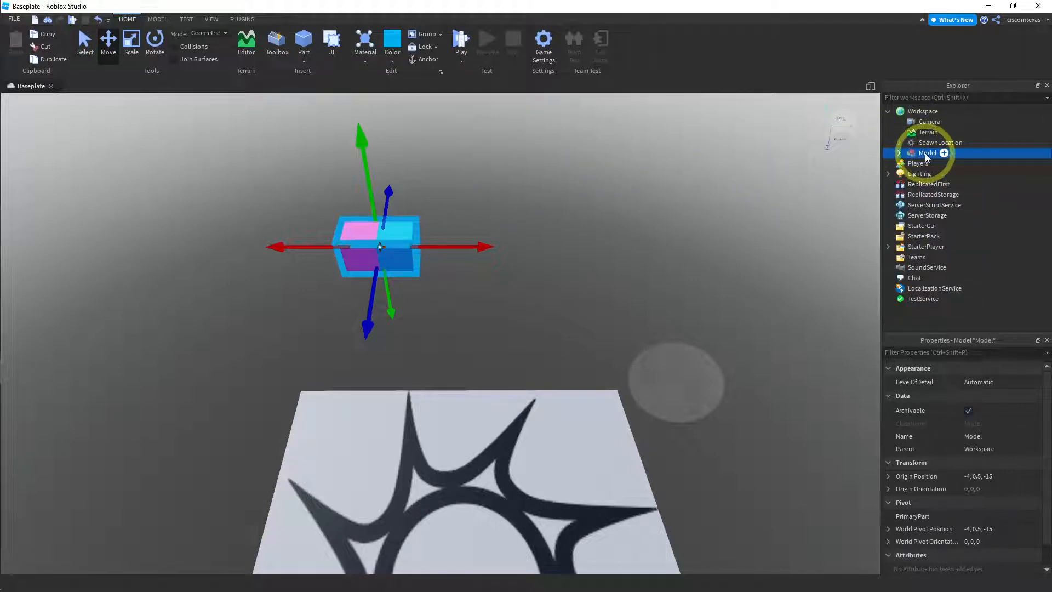
- Rename the new model to 'Motor' in Explorer
double_click(927, 154)
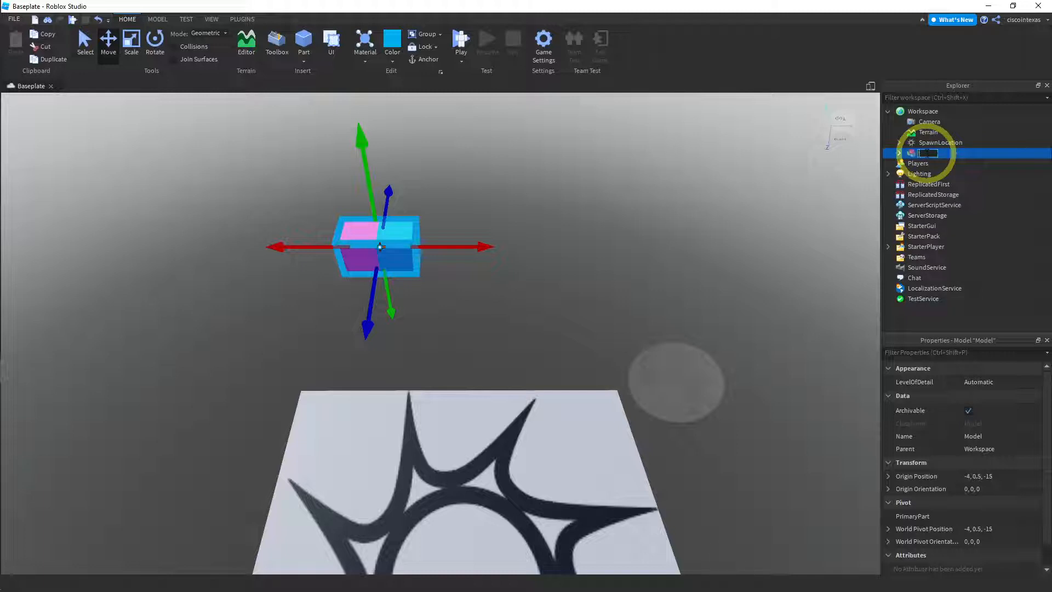
text(Motor)
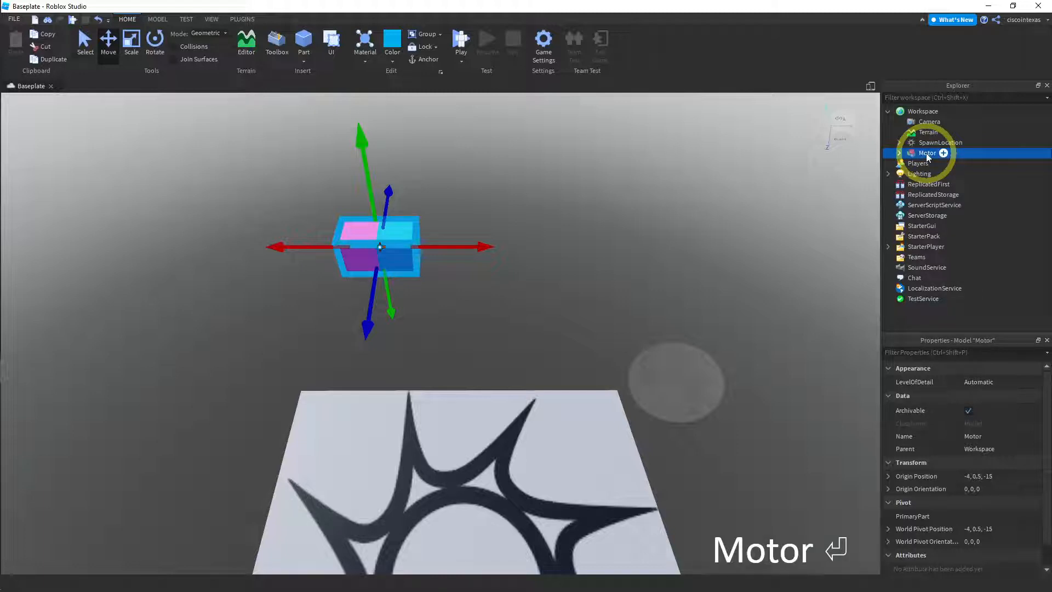
mouse_move(537, 220)
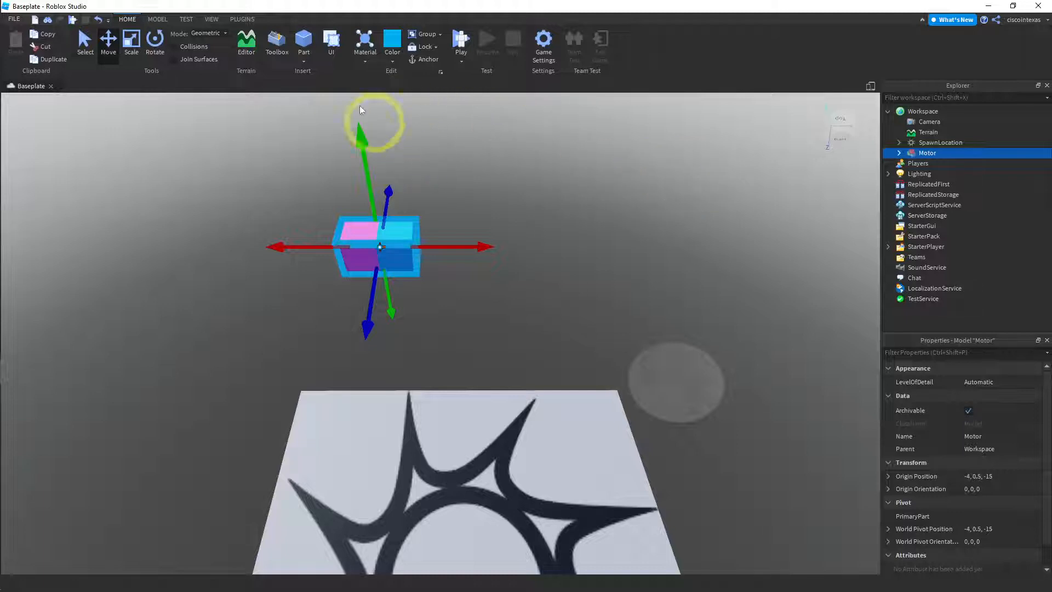
- Insert a sphere part, colour it green and size it 2, 2, 2
click(303, 51)
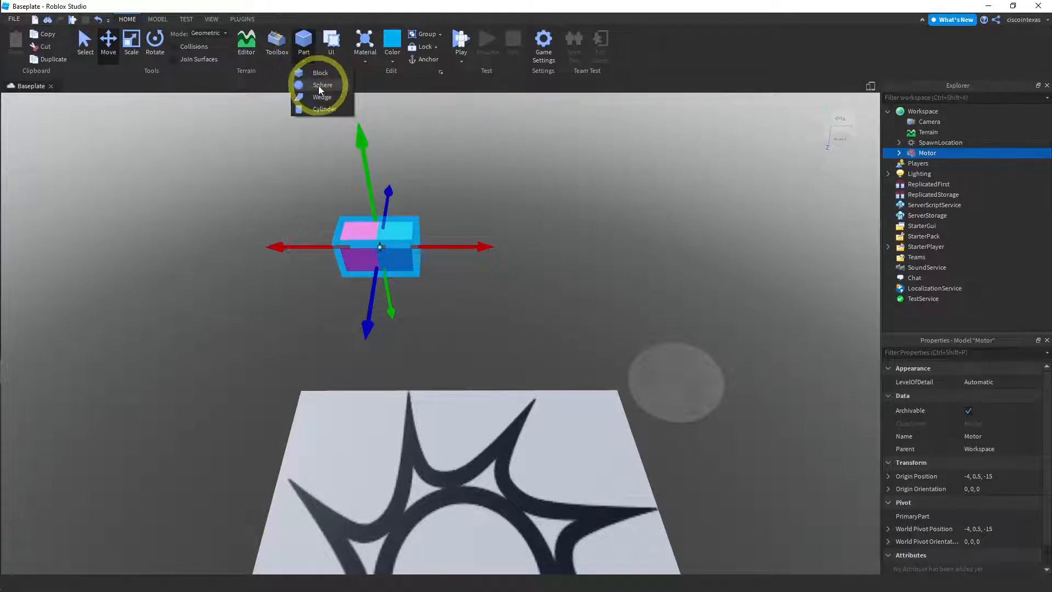
click(322, 84)
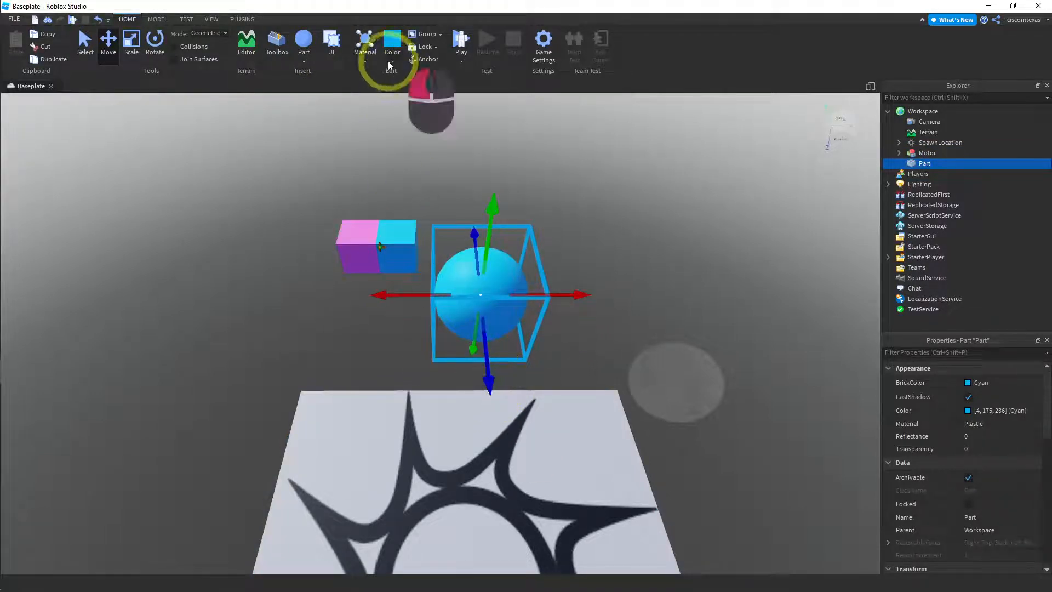
click(393, 41)
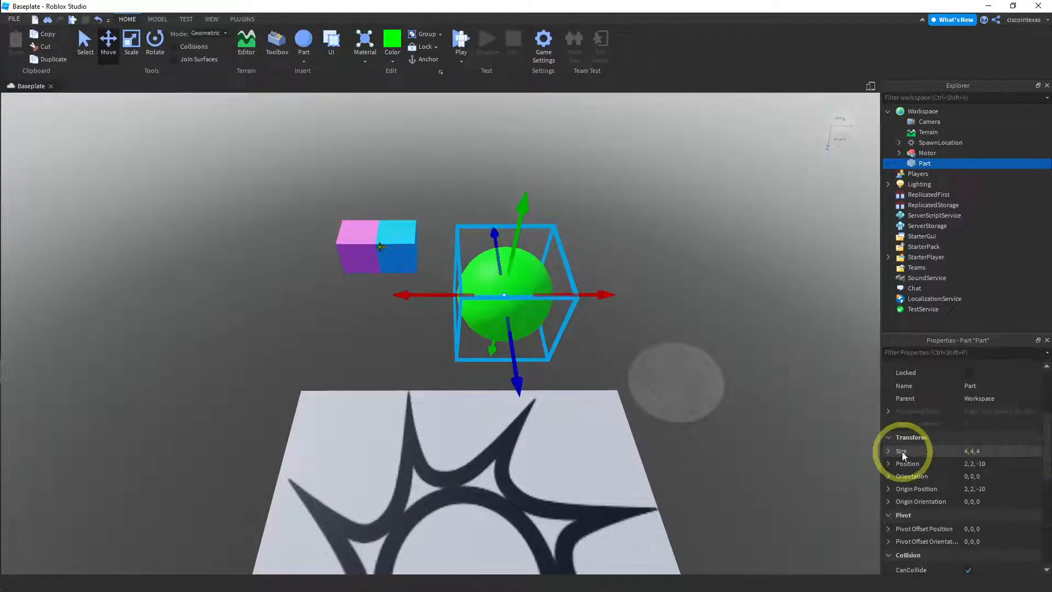
click(888, 450)
text(2)
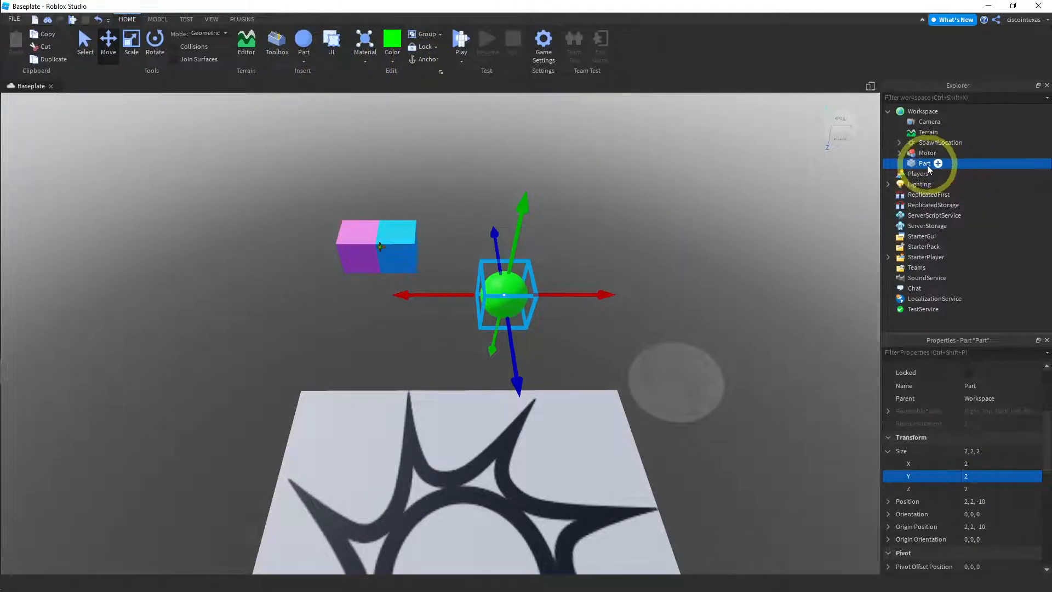
- Rename the sphere to 'GreenSphere' in Explorer
double_click(925, 164)
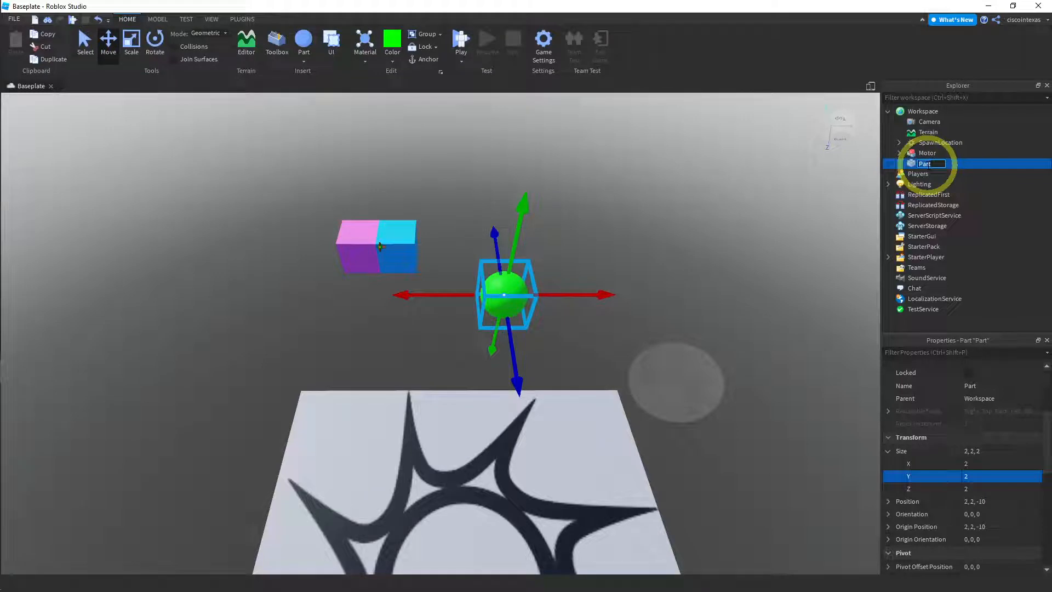
text(GreenSphere)
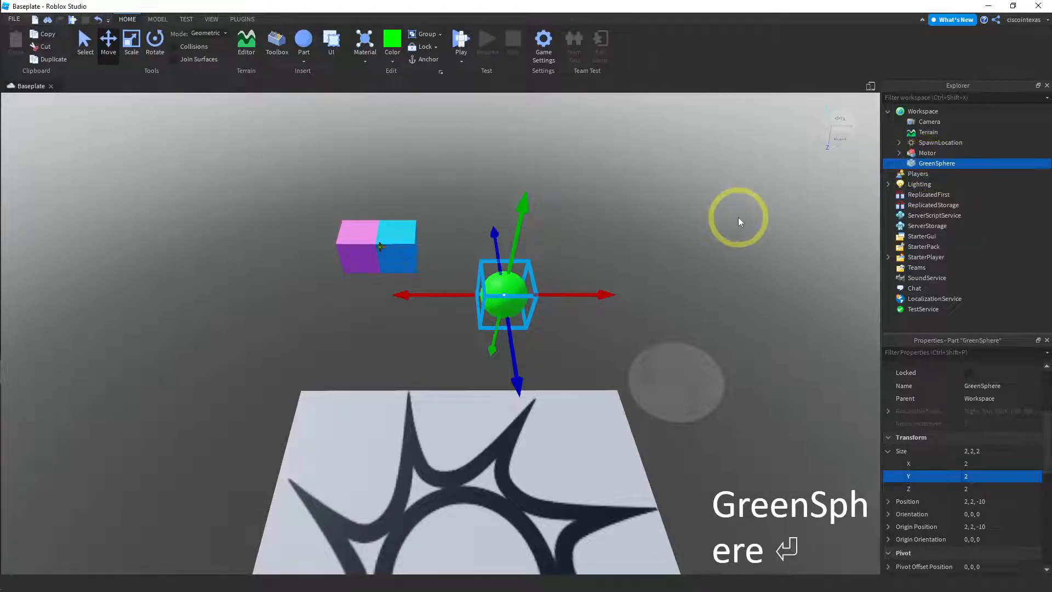
mouse_move(588, 183)
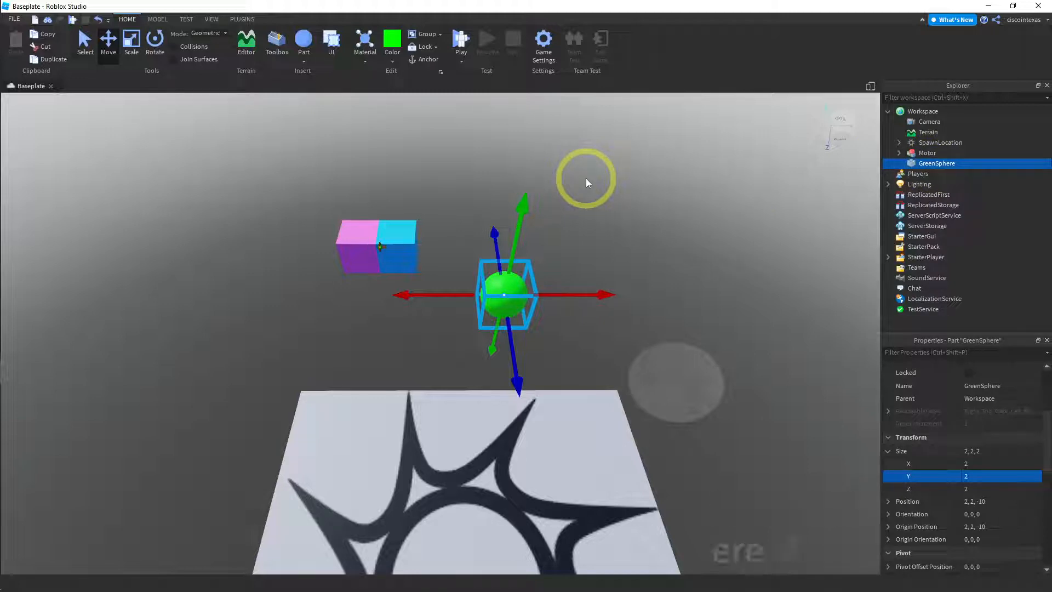
mouse_move(603, 240)
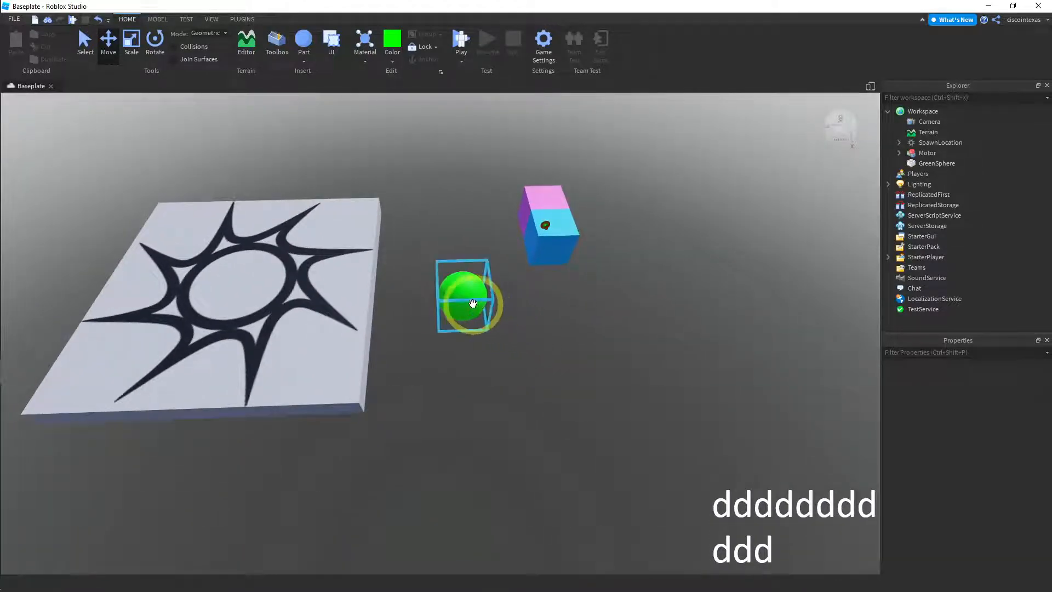
- Move GreenSphere beside the Motor's two blocks
drag(496, 300, 413, 294)
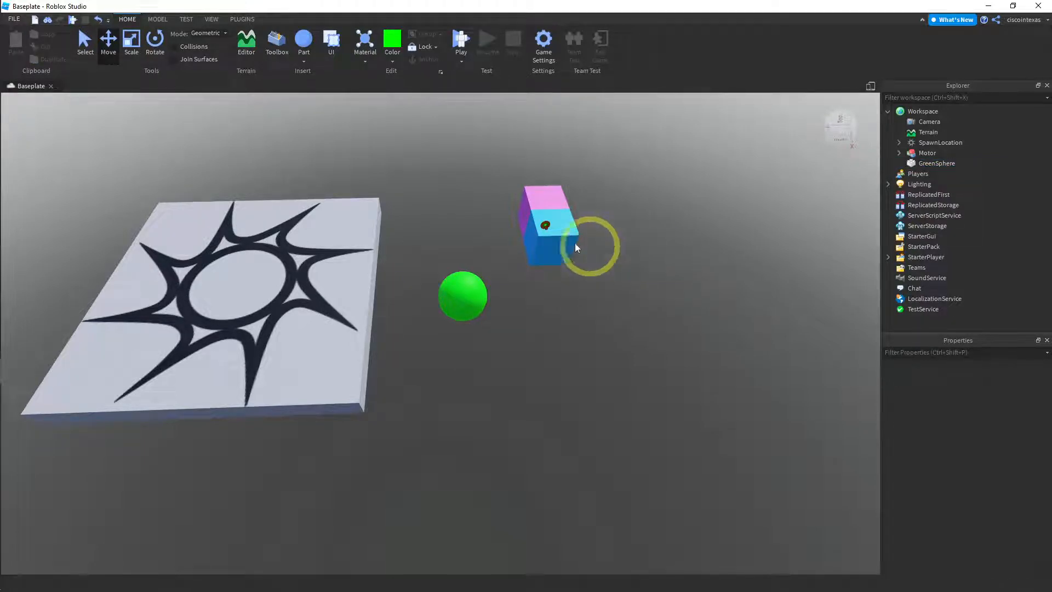
- Create a Weld constraint joining the motor block and GreenSphere
click(158, 19)
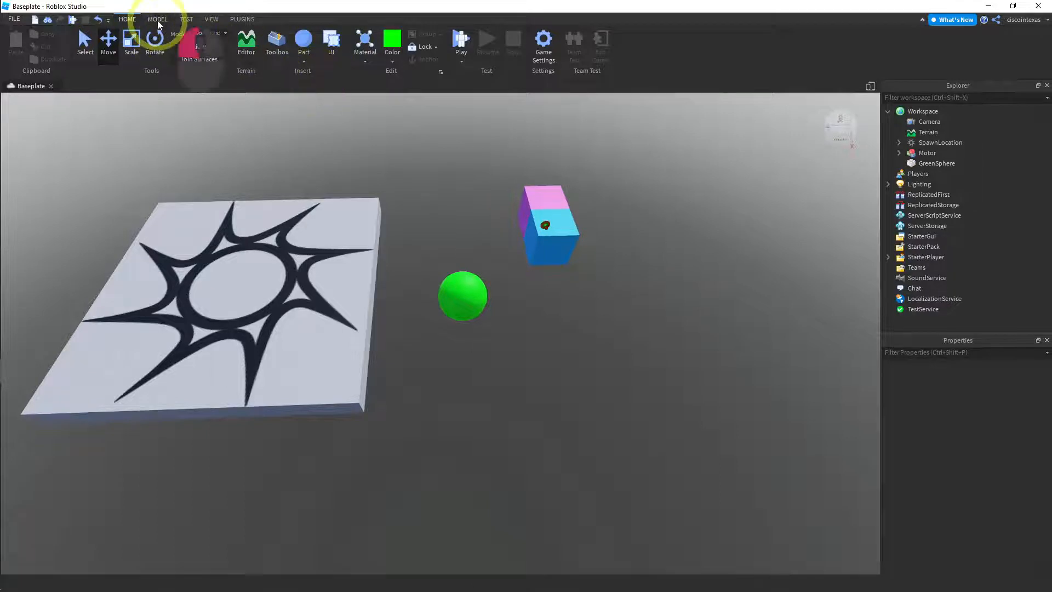
click(158, 19)
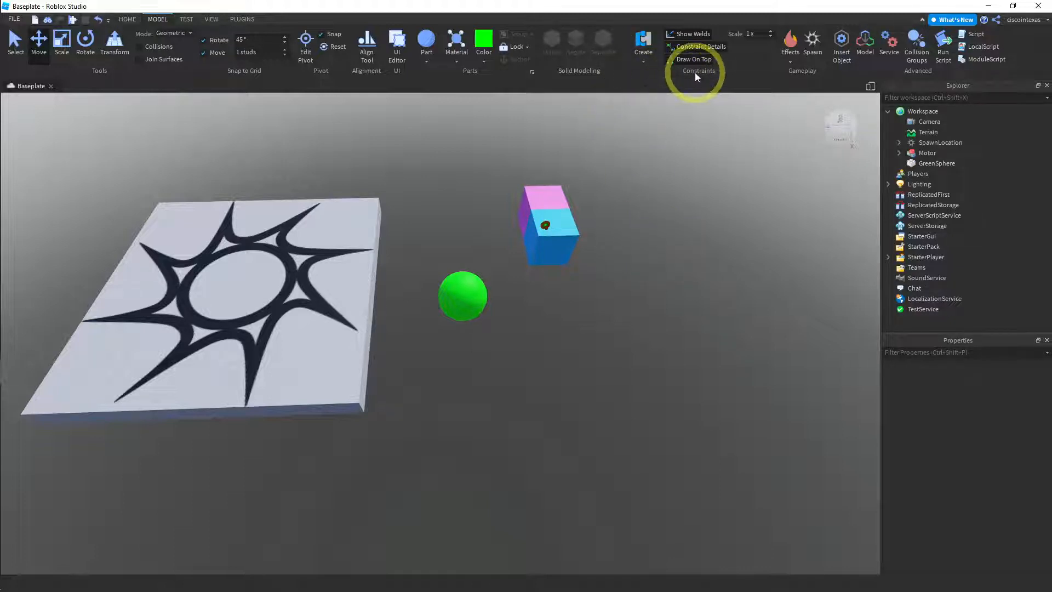
click(642, 51)
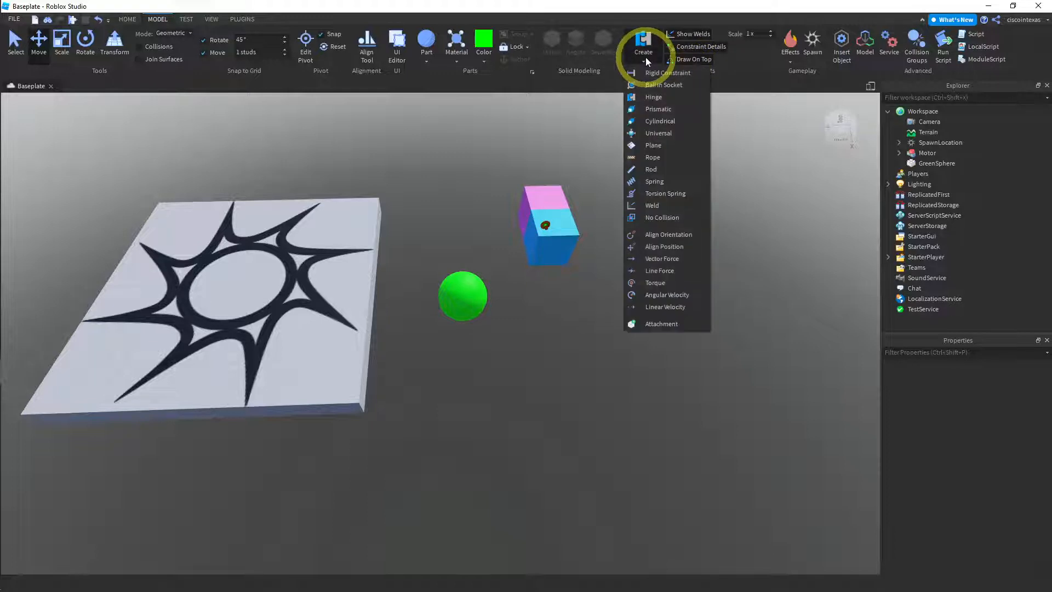
mouse_move(651, 206)
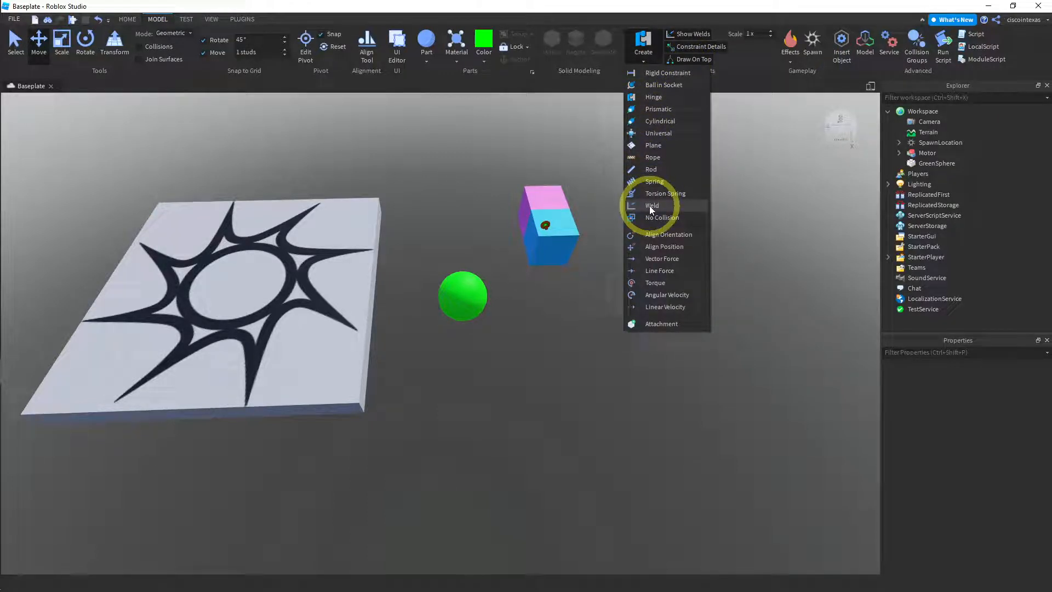
click(651, 204)
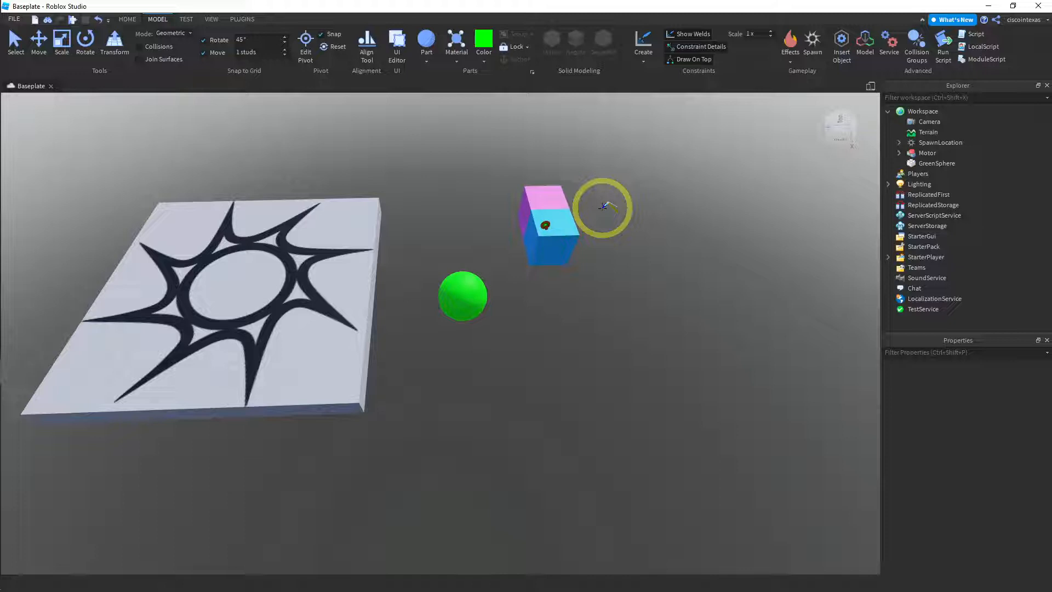
drag(604, 208, 620, 213)
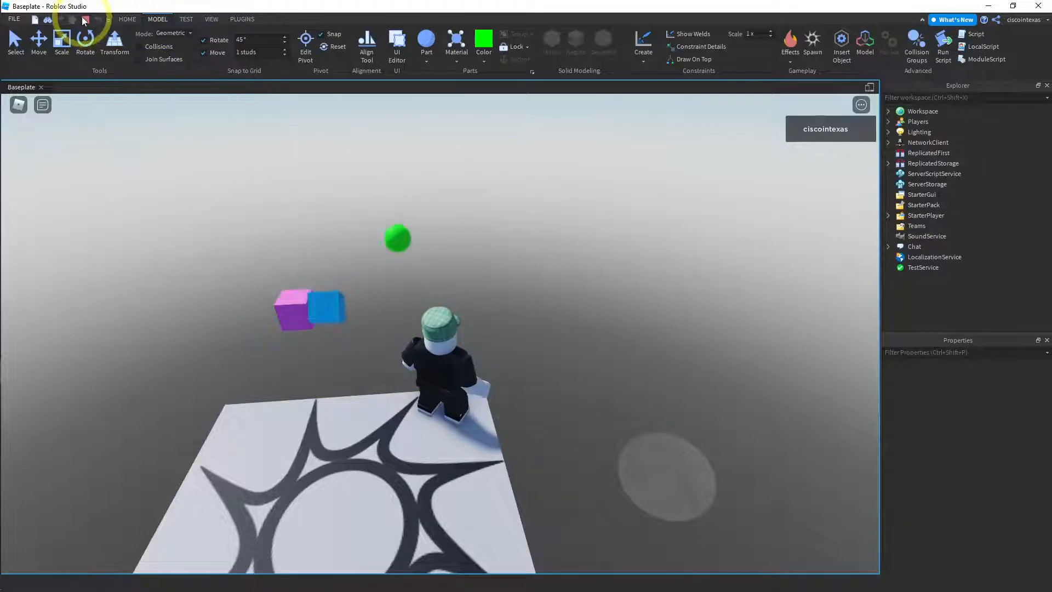
click(96, 18)
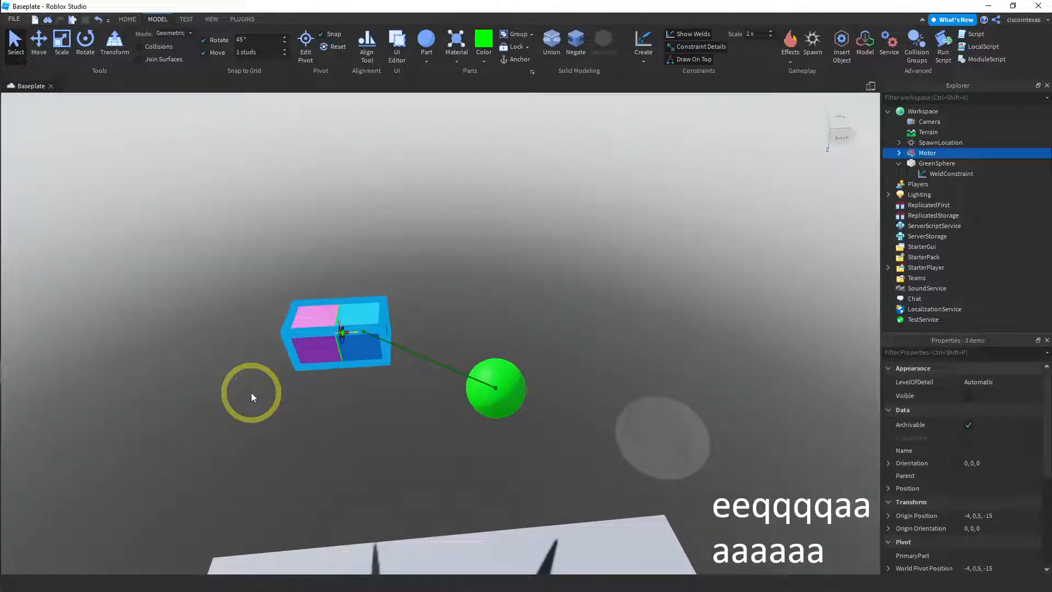
- Rotate the Motor model 90 degrees so it stands upright
click(86, 41)
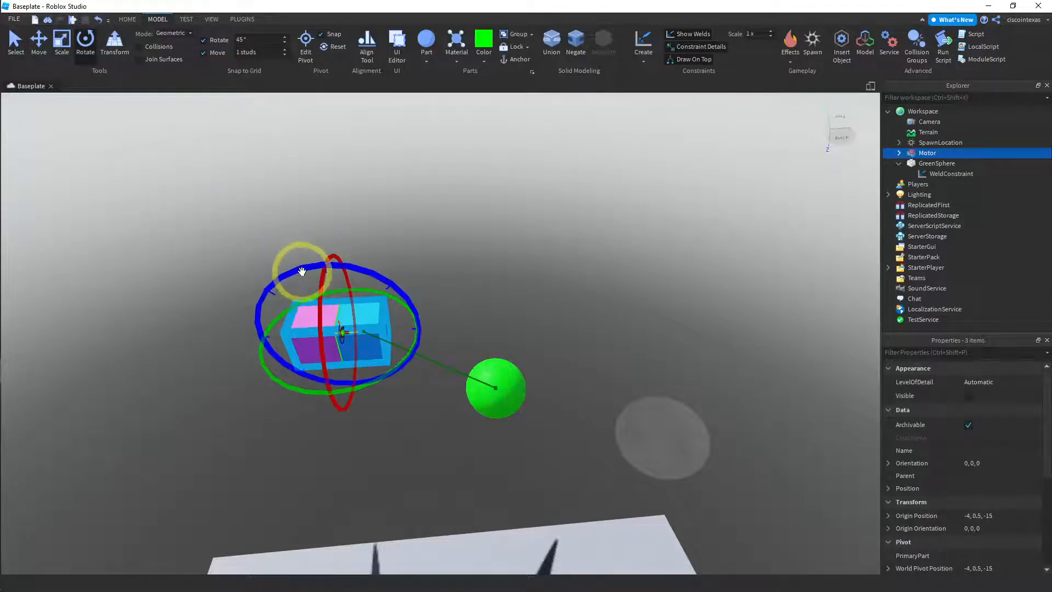
drag(302, 272, 303, 267)
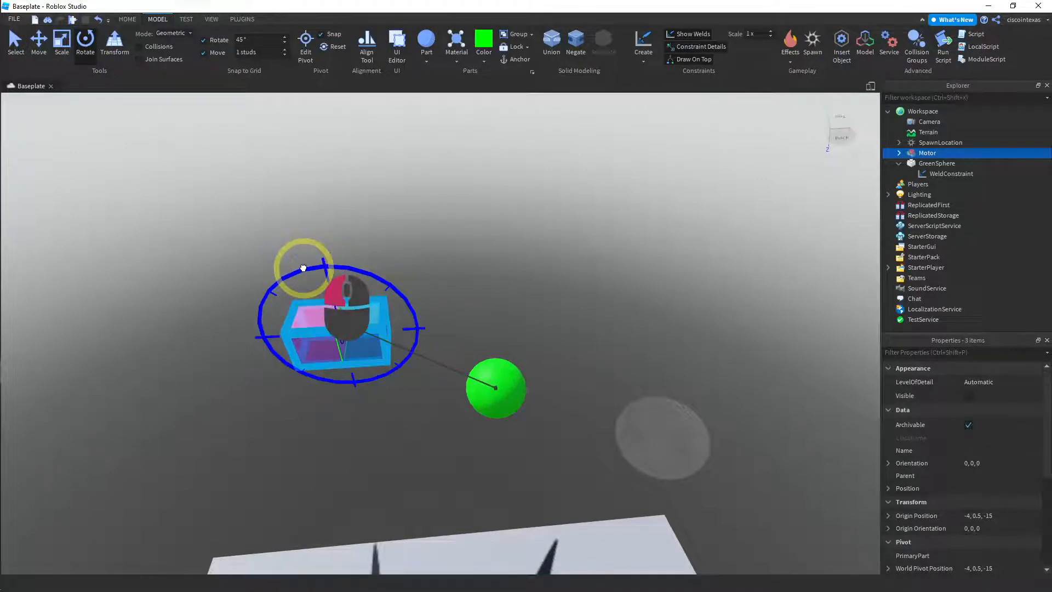
drag(302, 266, 231, 320)
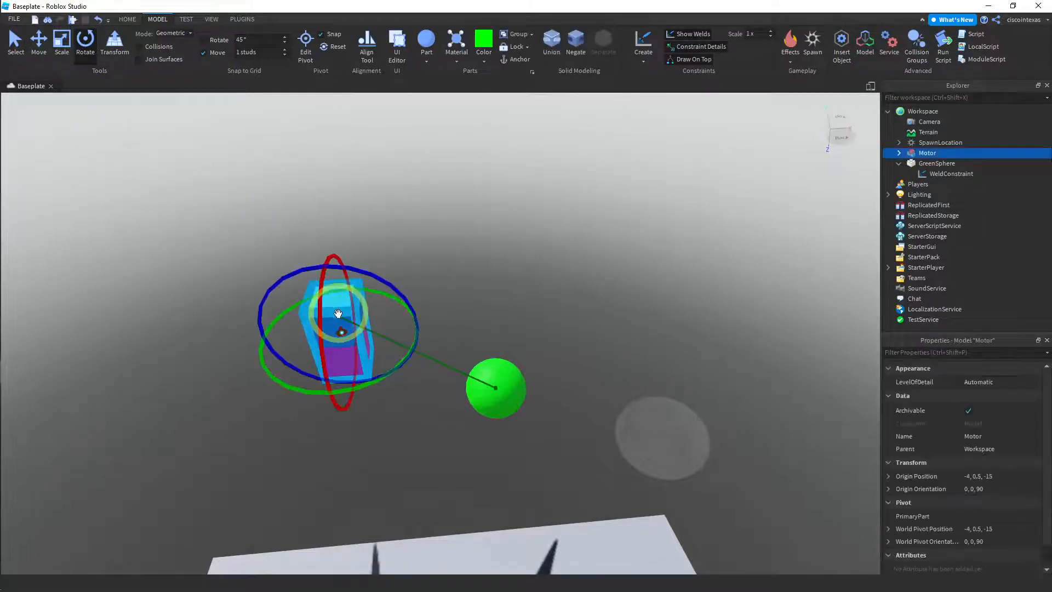
- Tilt the Motor model further, to about 106 degrees around Z
drag(338, 313, 282, 280)
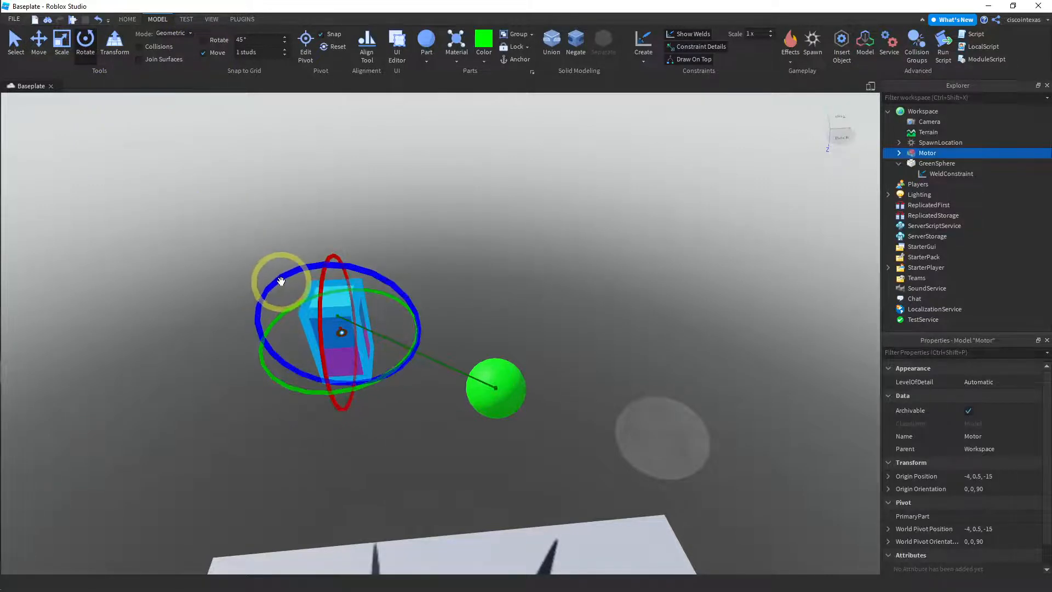
drag(282, 265, 272, 282)
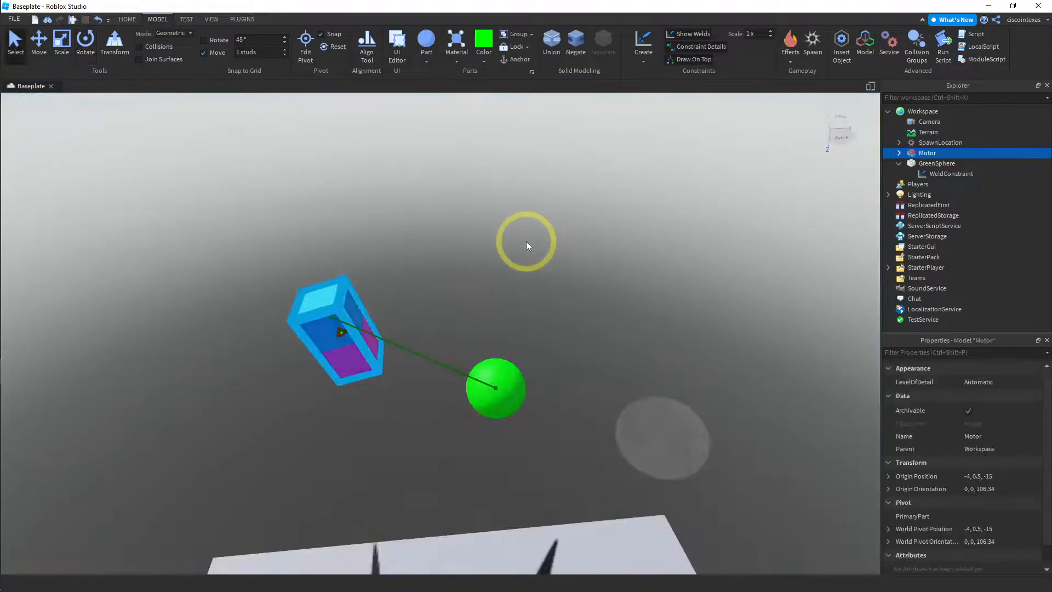
- Undo the extra tilt, returning the Motor model to 90 degrees
key(ctrl+z)
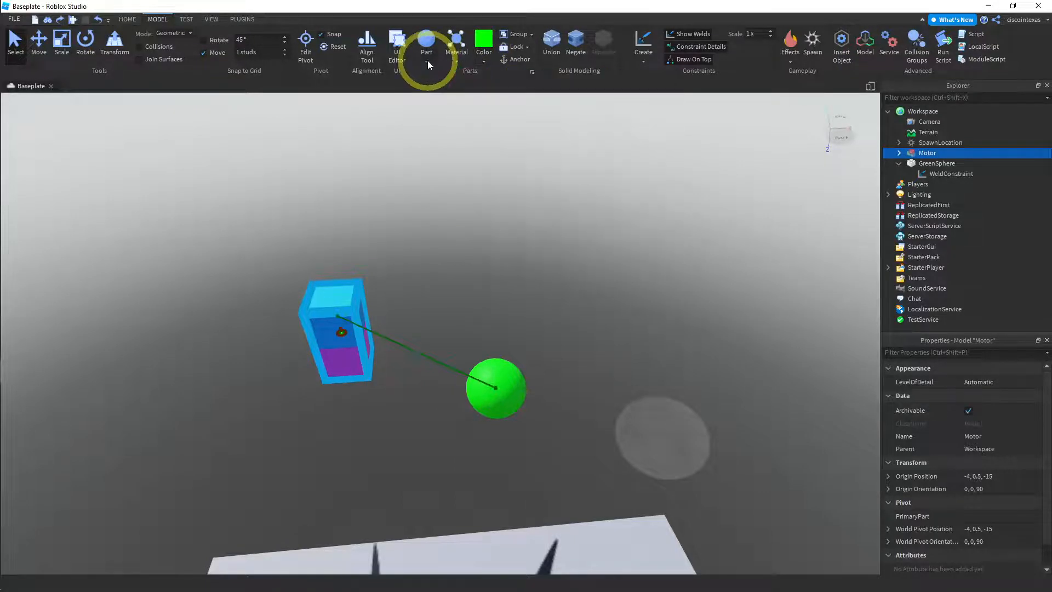
- Insert a cylinder part and colour it yellow
click(426, 51)
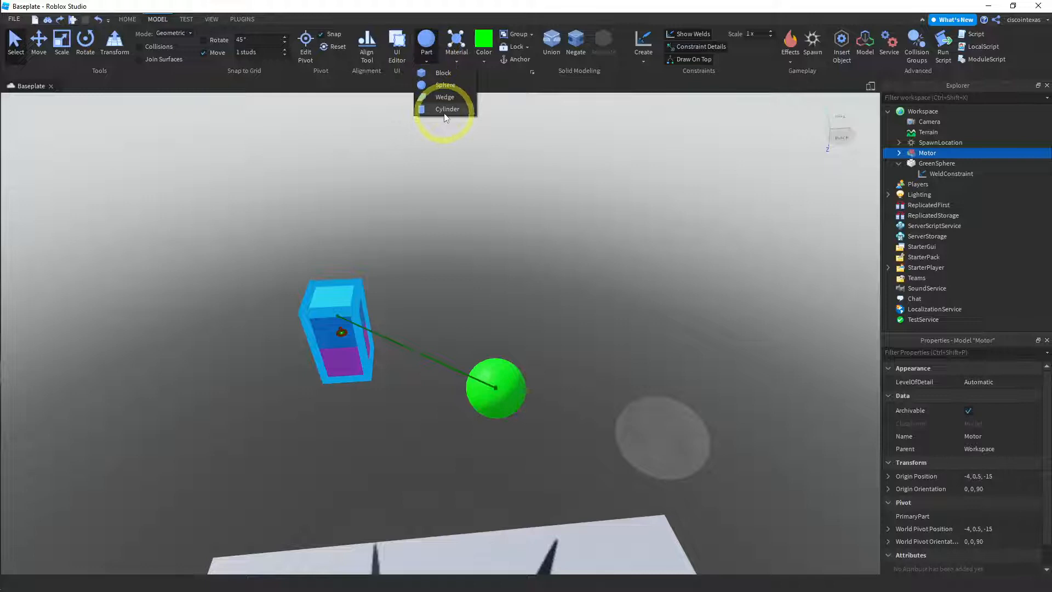
click(447, 108)
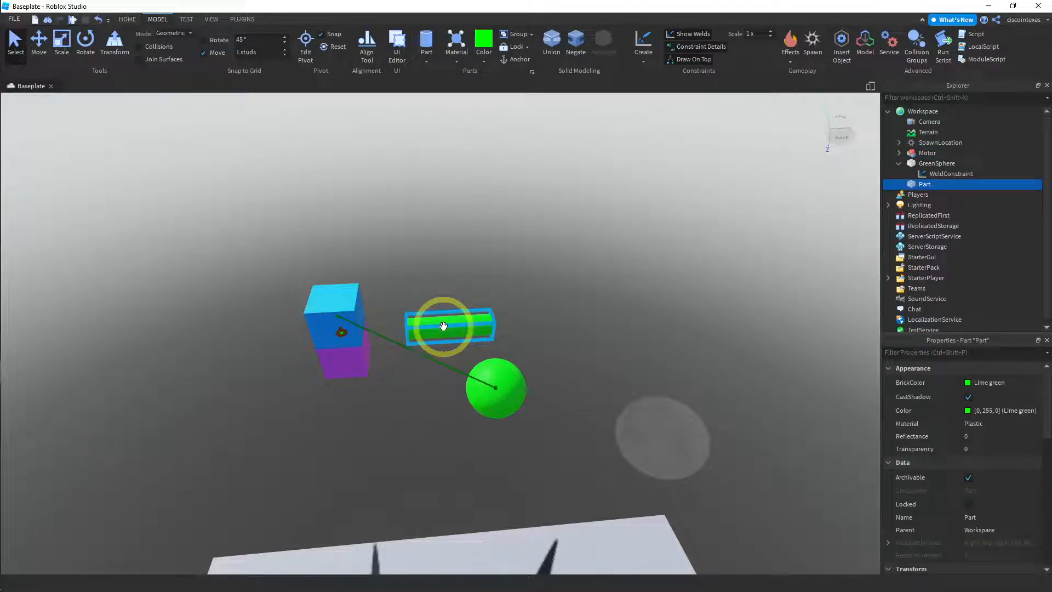
click(483, 47)
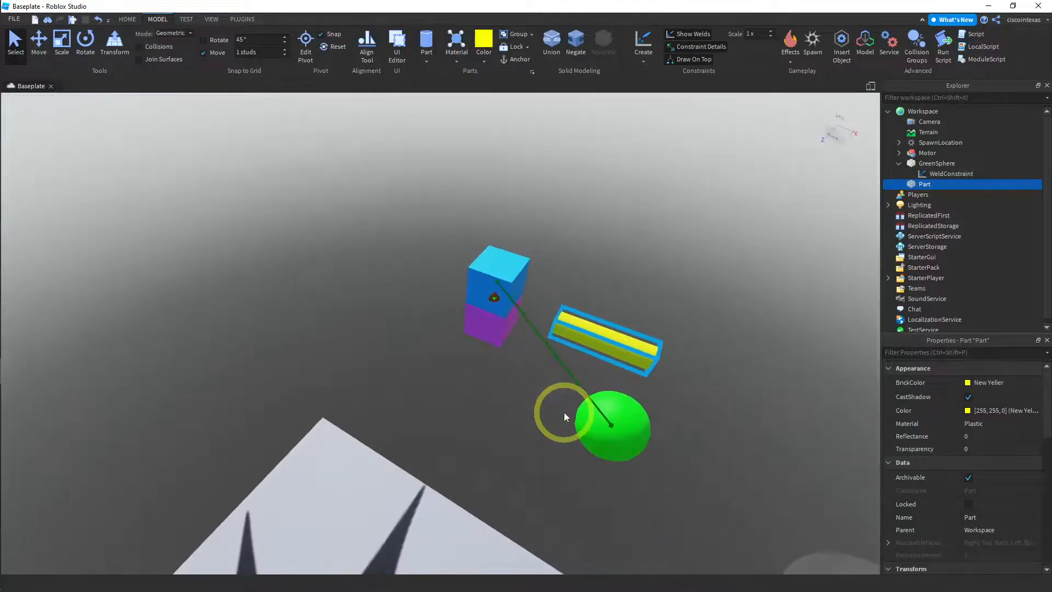
- Move the yellow cylinder away from the Motor along the X axis
text(dddddddddddd)
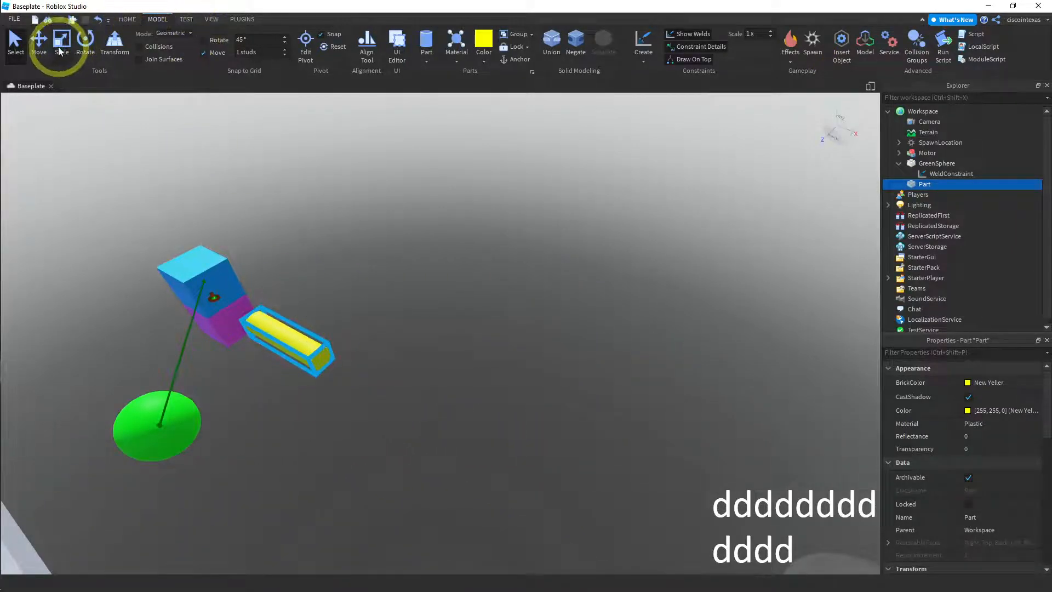
click(38, 42)
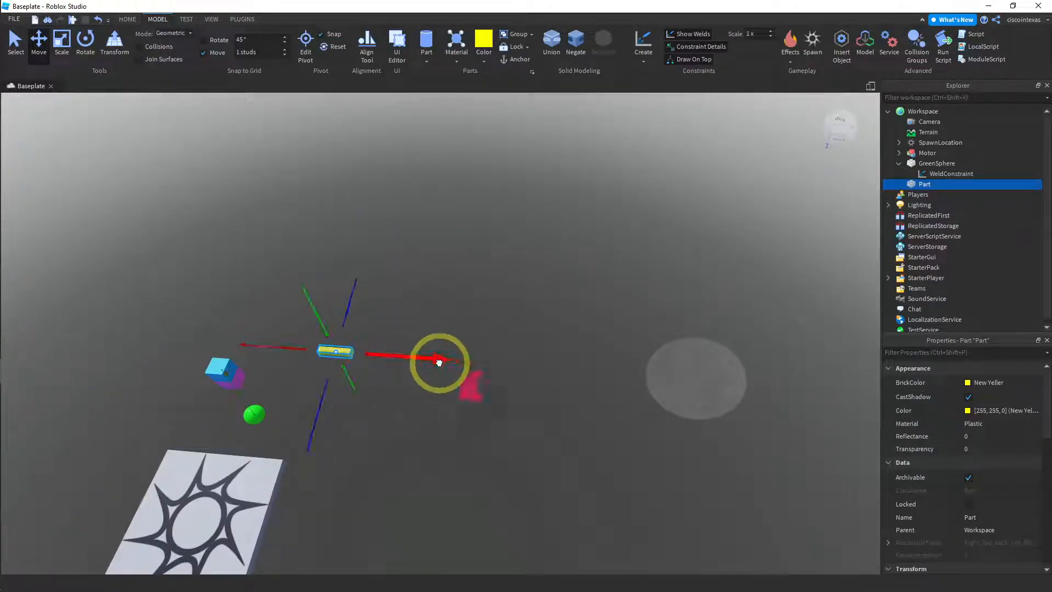
drag(439, 362, 396, 306)
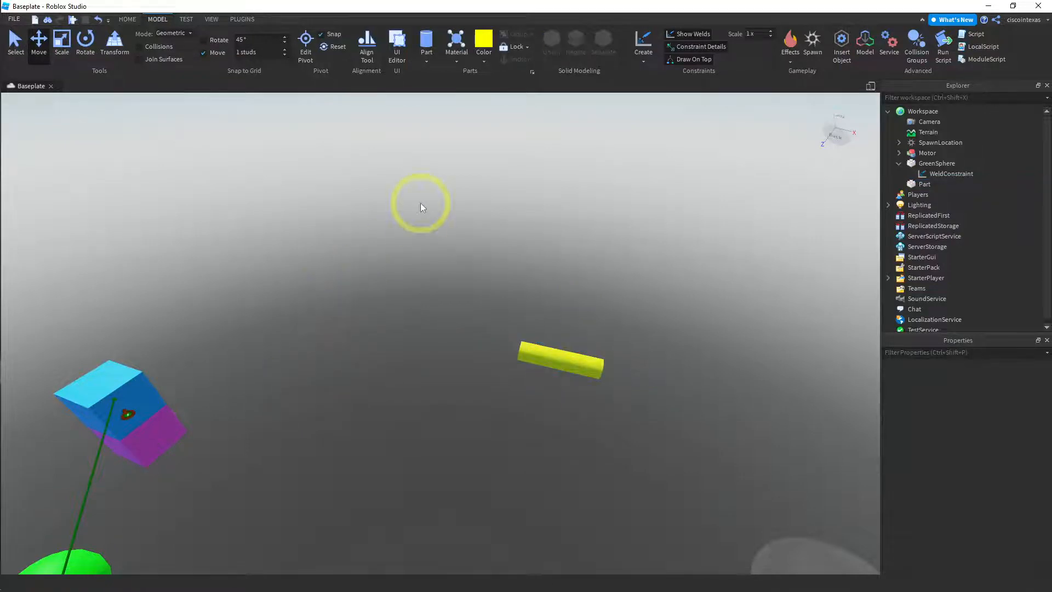
mouse_move(643, 57)
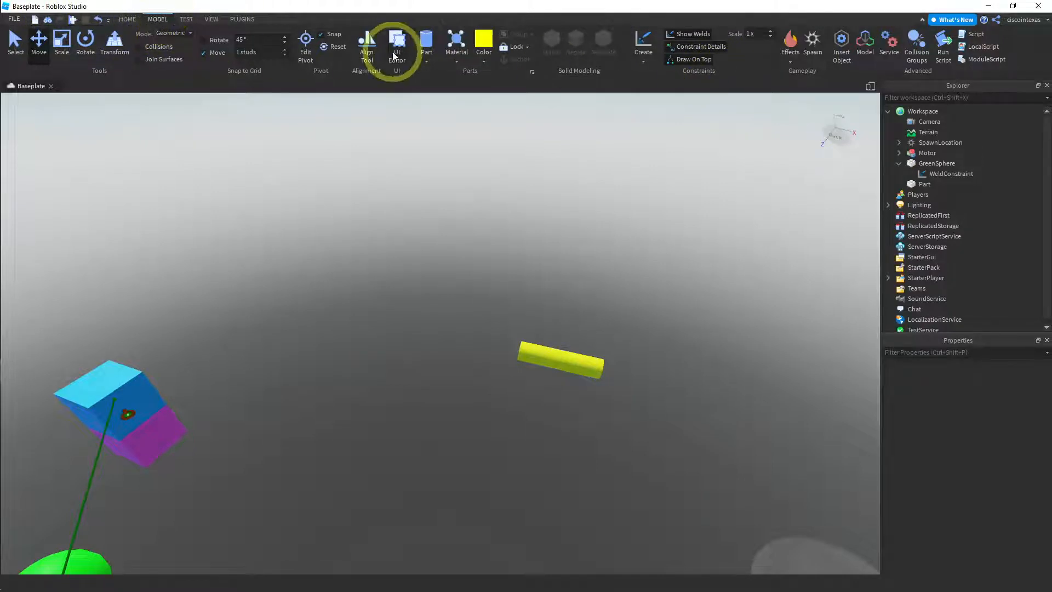
- Start a Weld constraint to join the yellow cylinder to MotorSpin
click(642, 46)
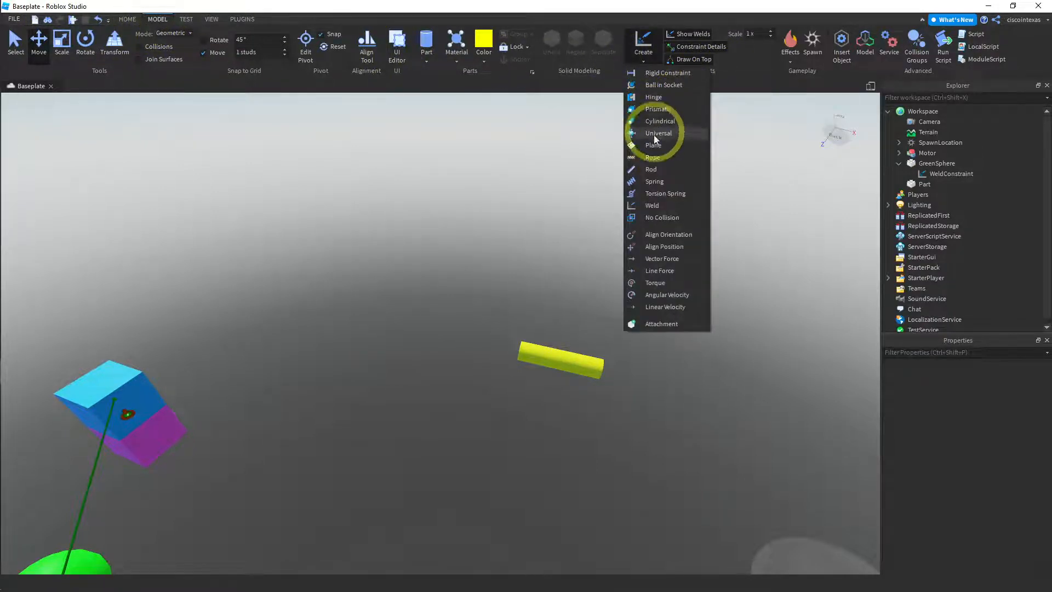
click(658, 133)
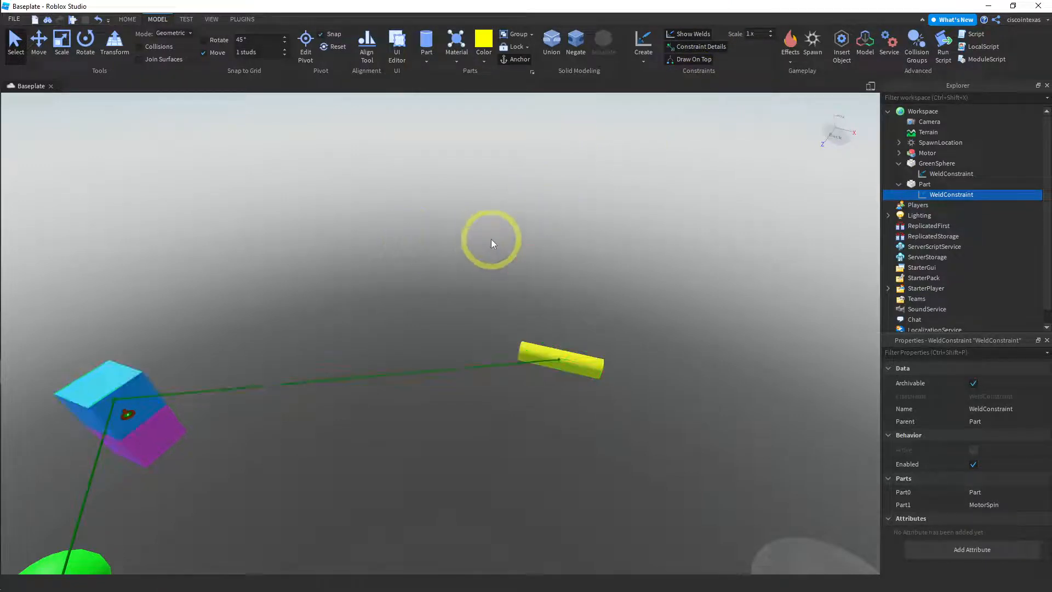
click(559, 360)
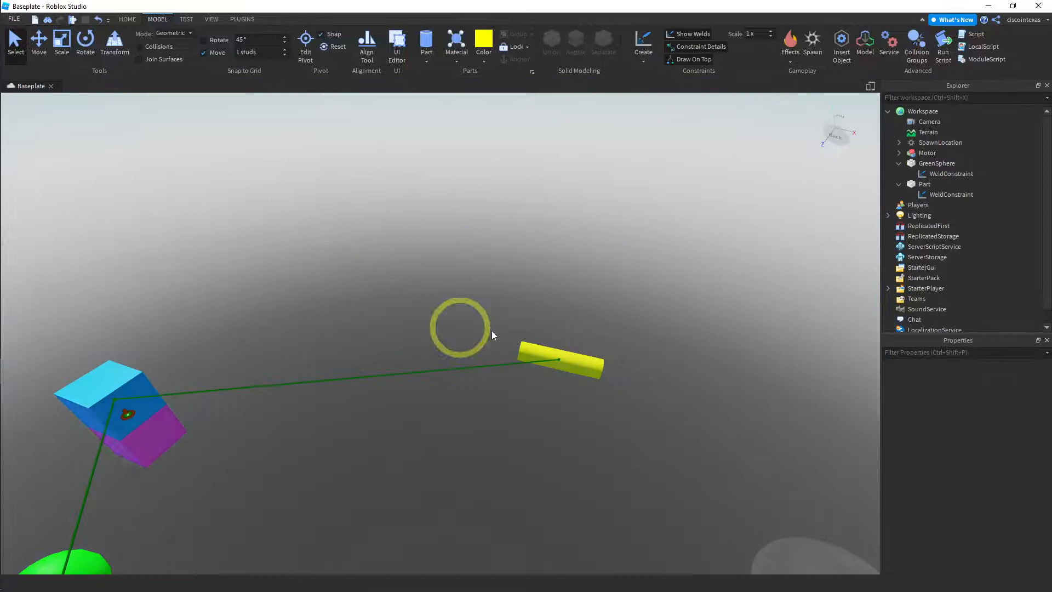
click(563, 362)
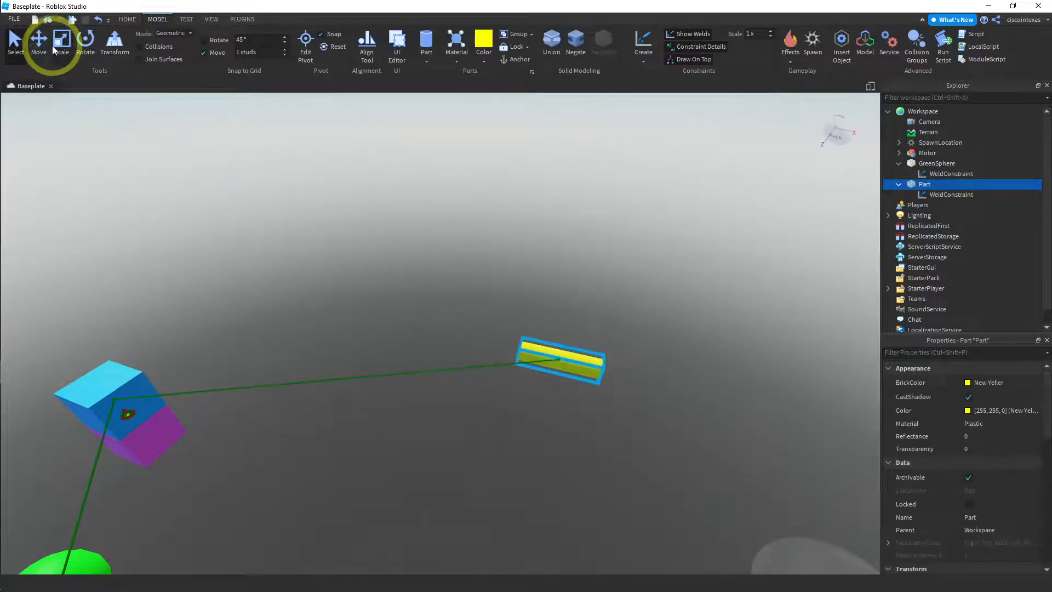
- Switch to the resize tool for the yellow cylinder
click(38, 41)
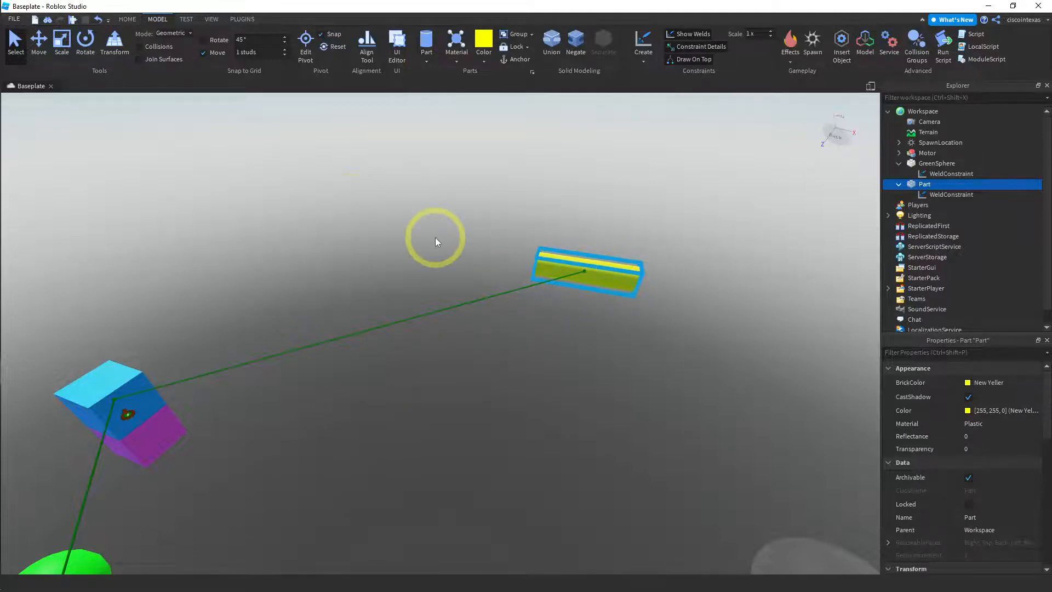
- Rotate the yellow cylinder to lie flat, then scale it up into a wide rideable pad
click(85, 41)
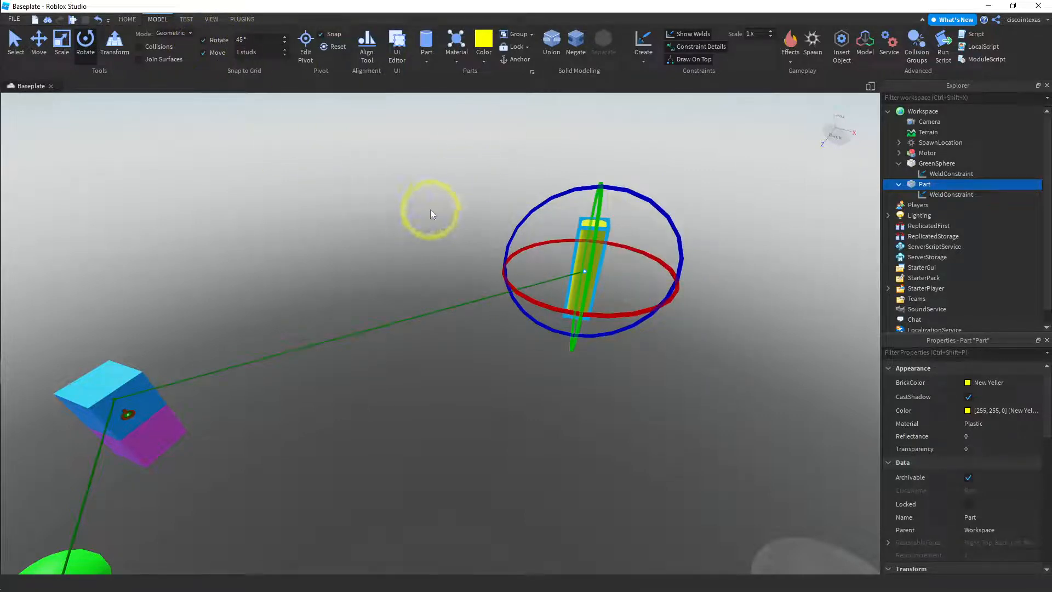
key(ctrl+z)
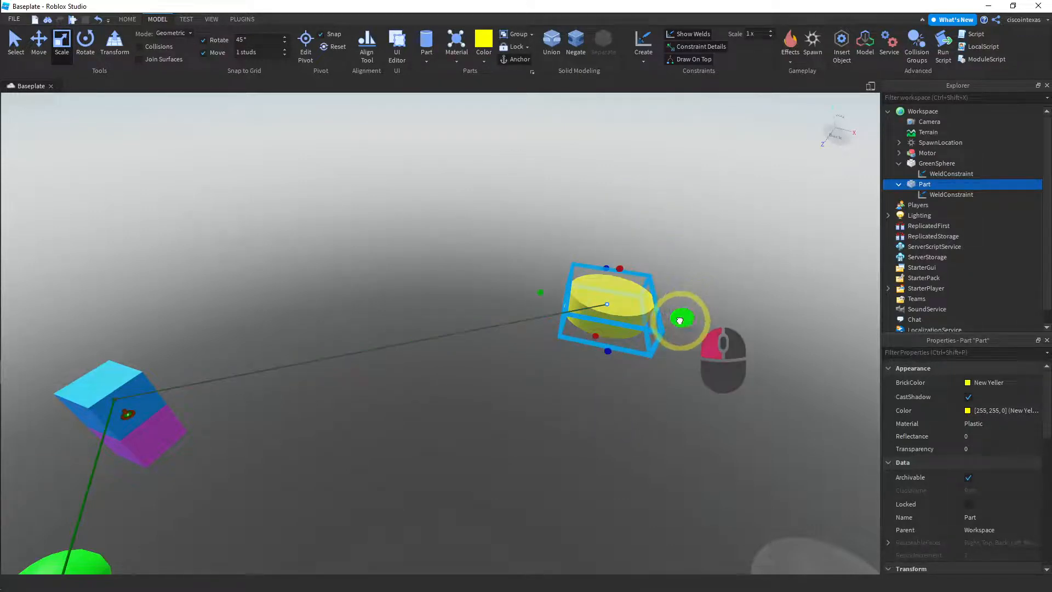
drag(680, 320, 625, 376)
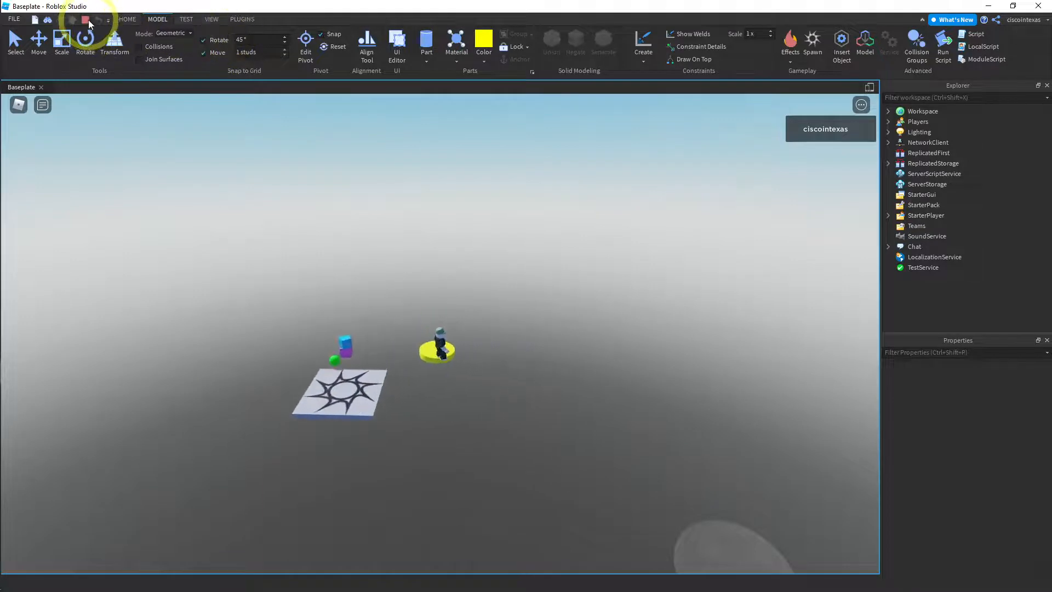
click(70, 23)
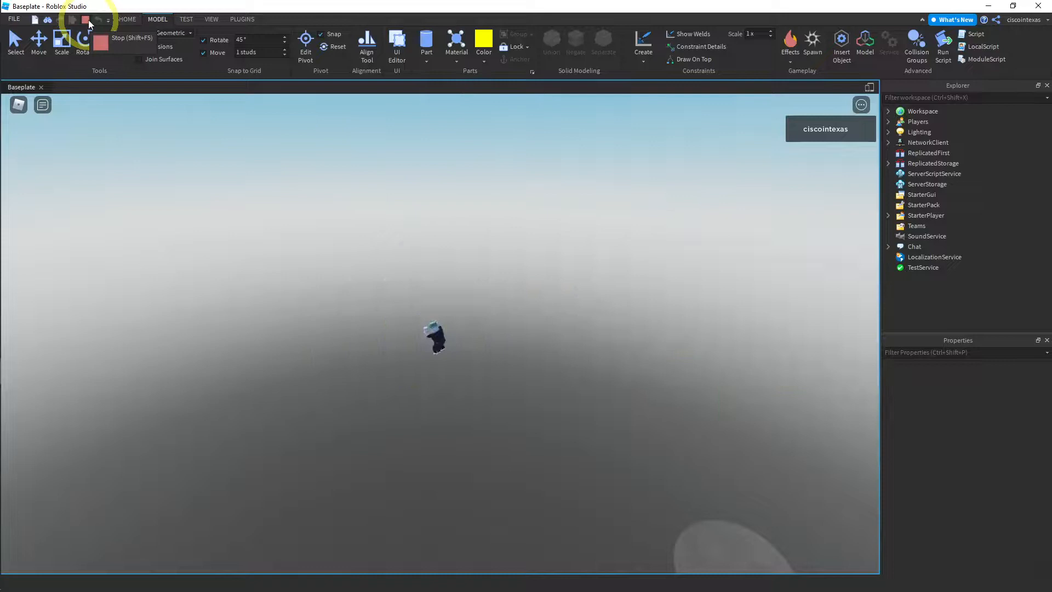
click(72, 20)
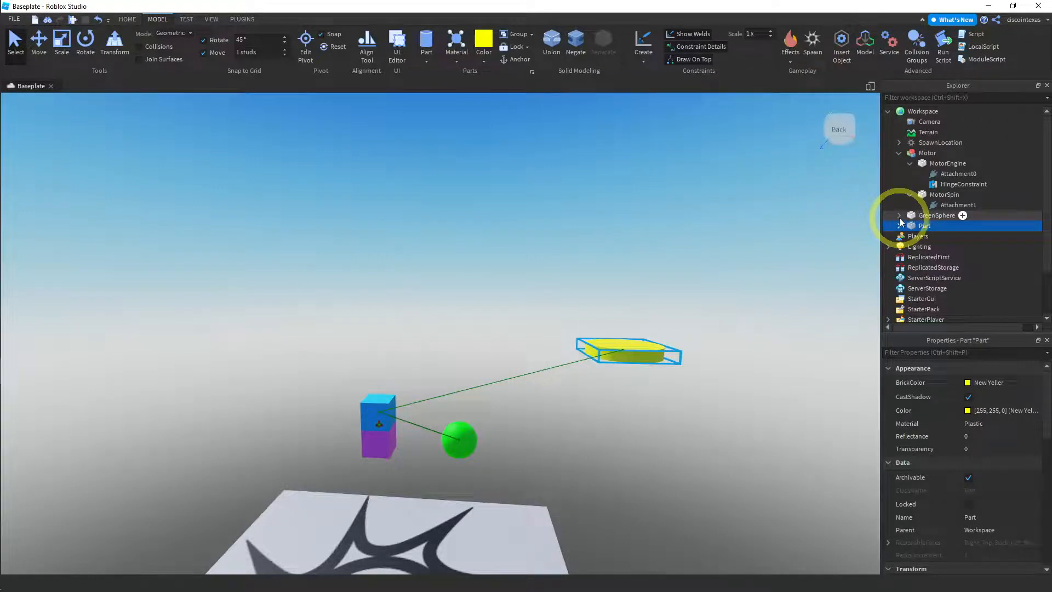
- Set Transparency to 1 on both MotorEngine and MotorSpin so the Motor blocks vanish
click(899, 215)
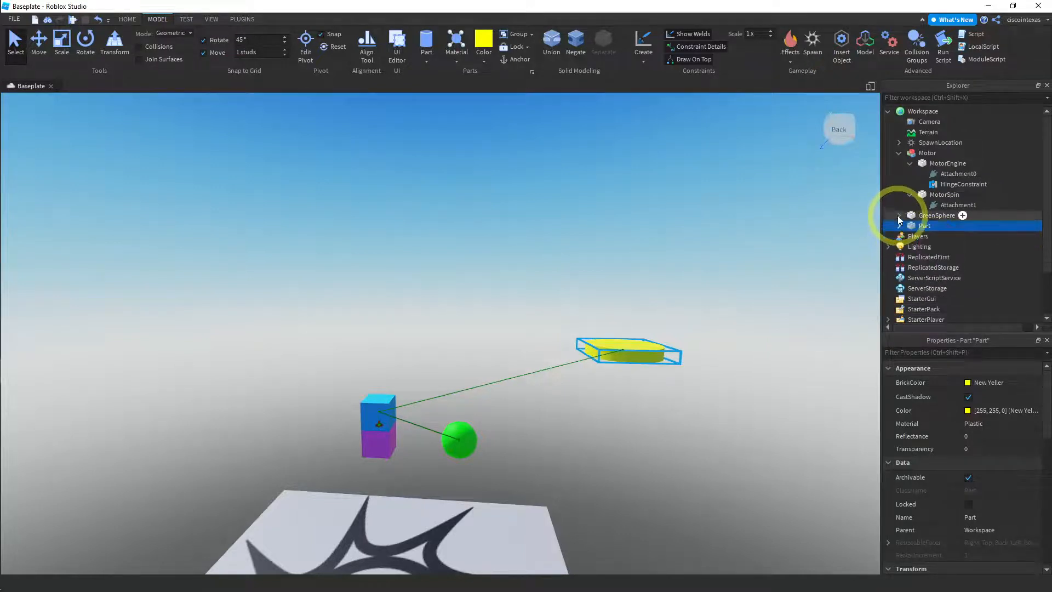
click(946, 164)
text(1)
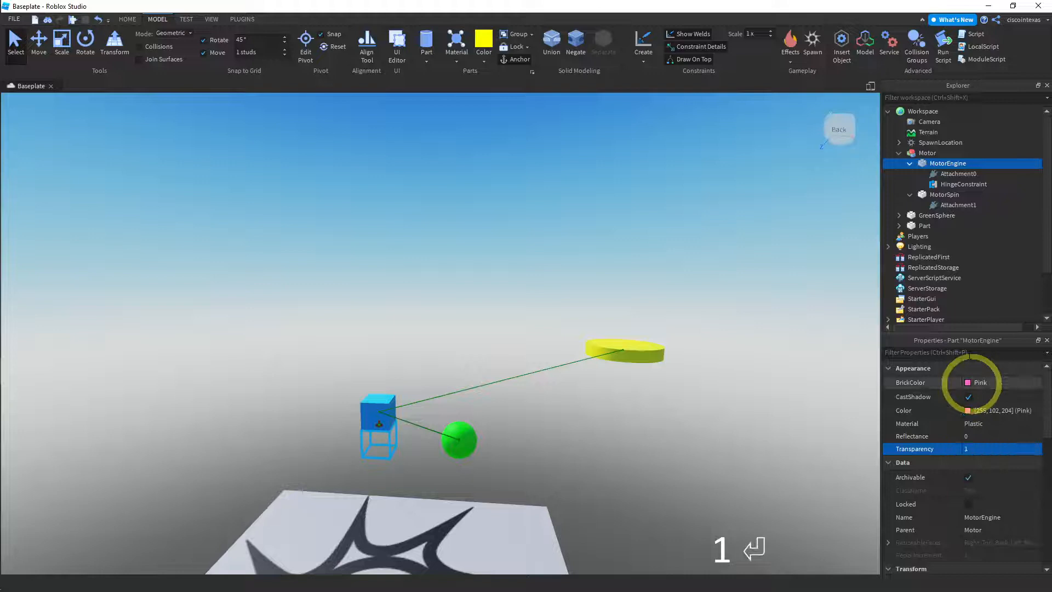
click(943, 195)
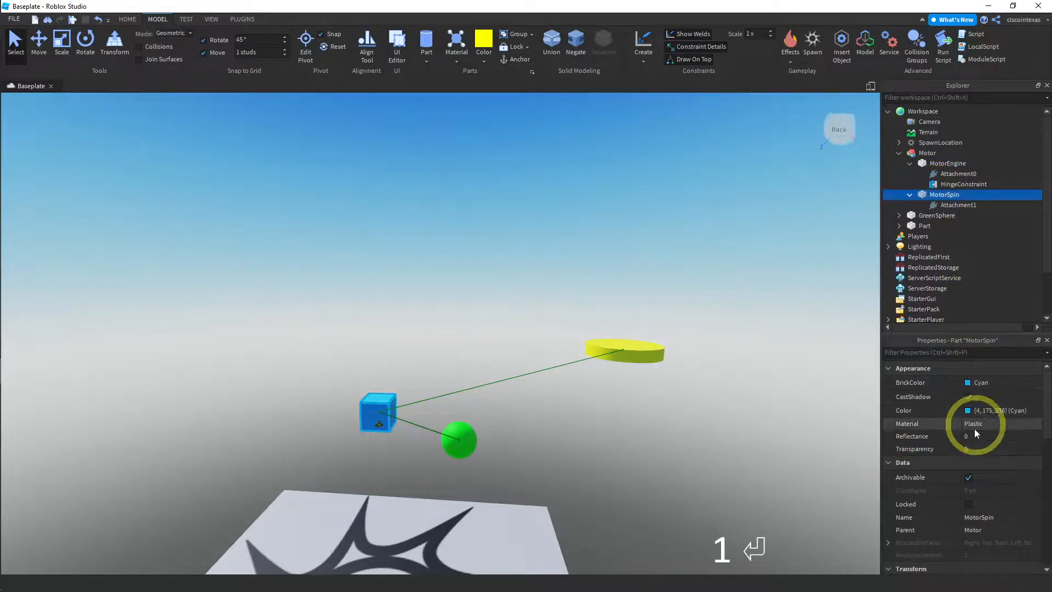
click(977, 448)
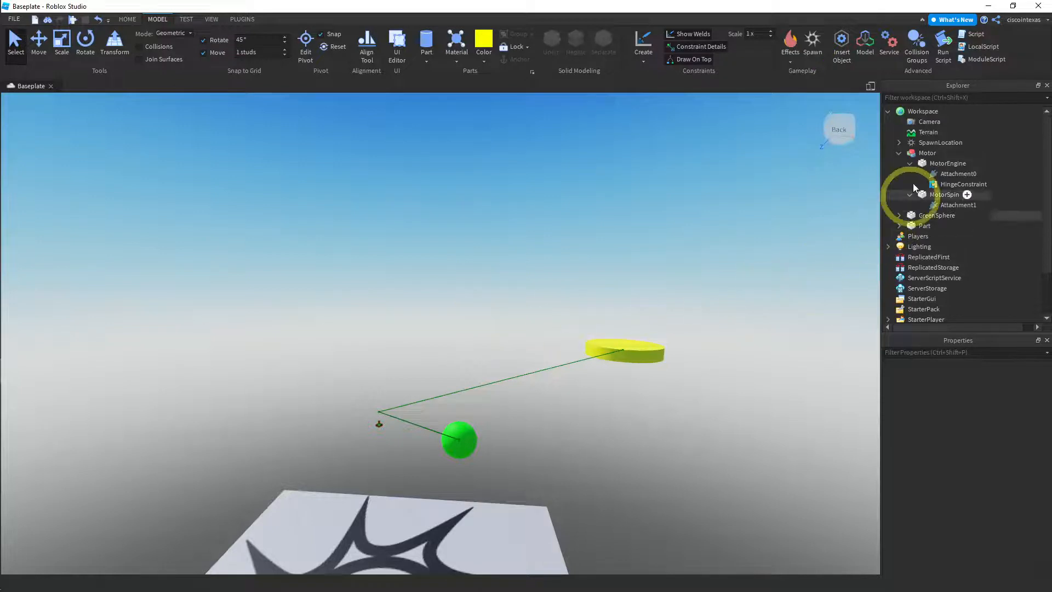
- Uncheck CanCollide on MotorEngine and MotorSpin, then deselect the blocks
click(947, 163)
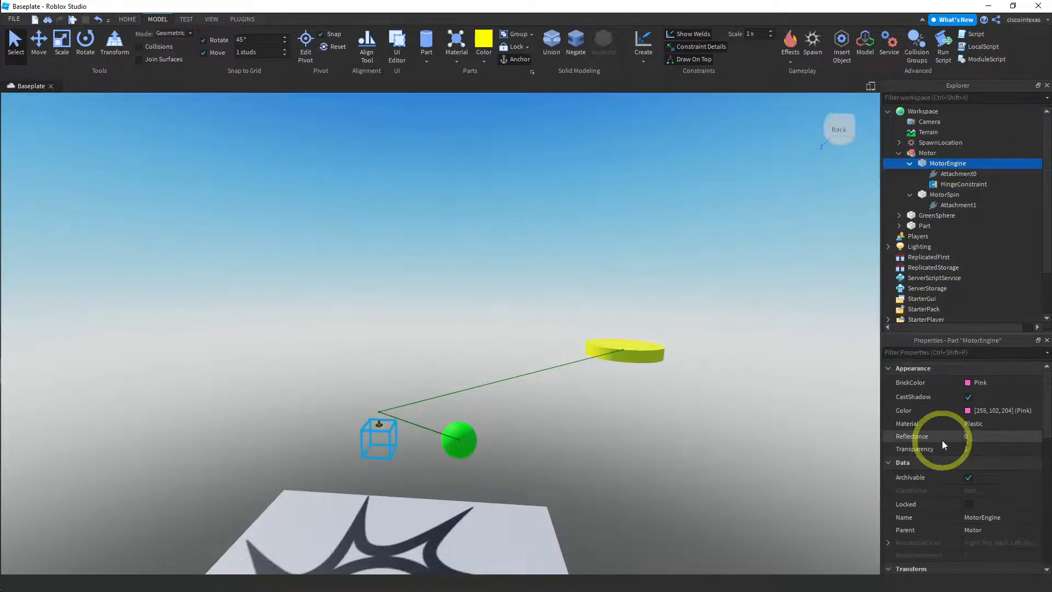
scroll(down, 3)
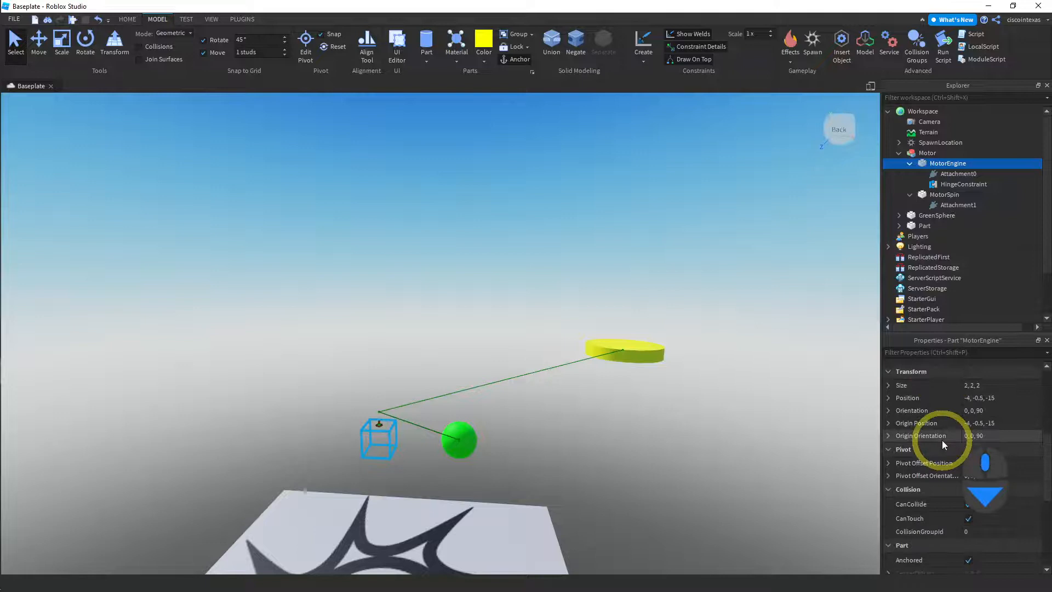
scroll(down, 3)
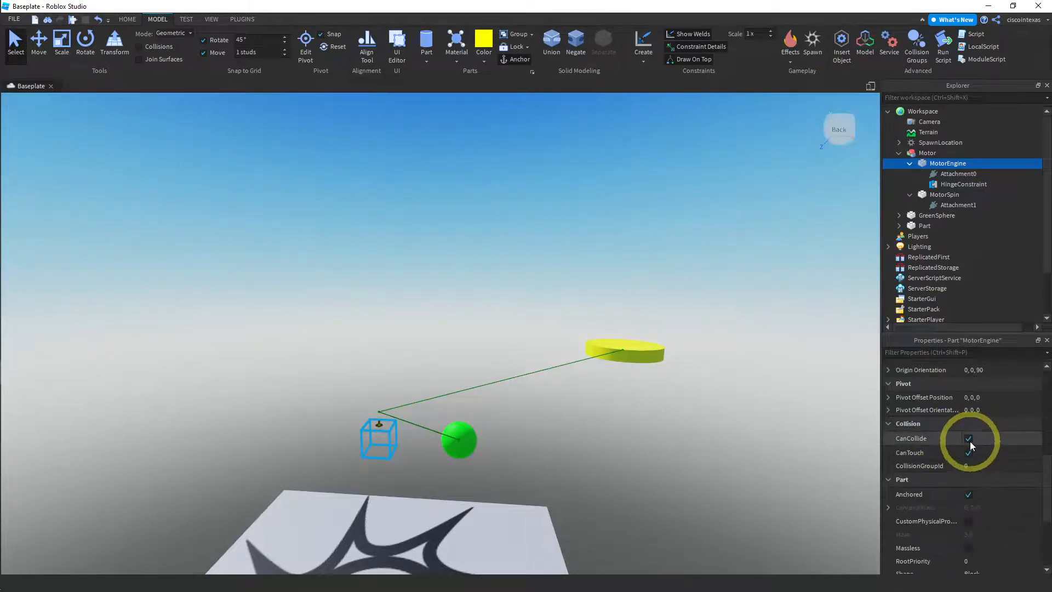
click(968, 438)
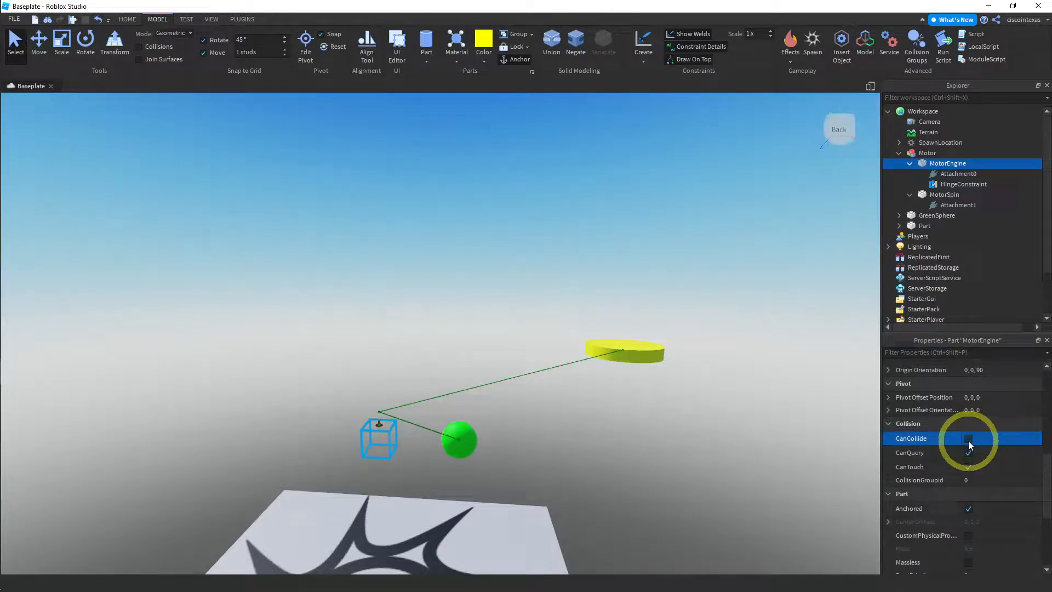
click(943, 195)
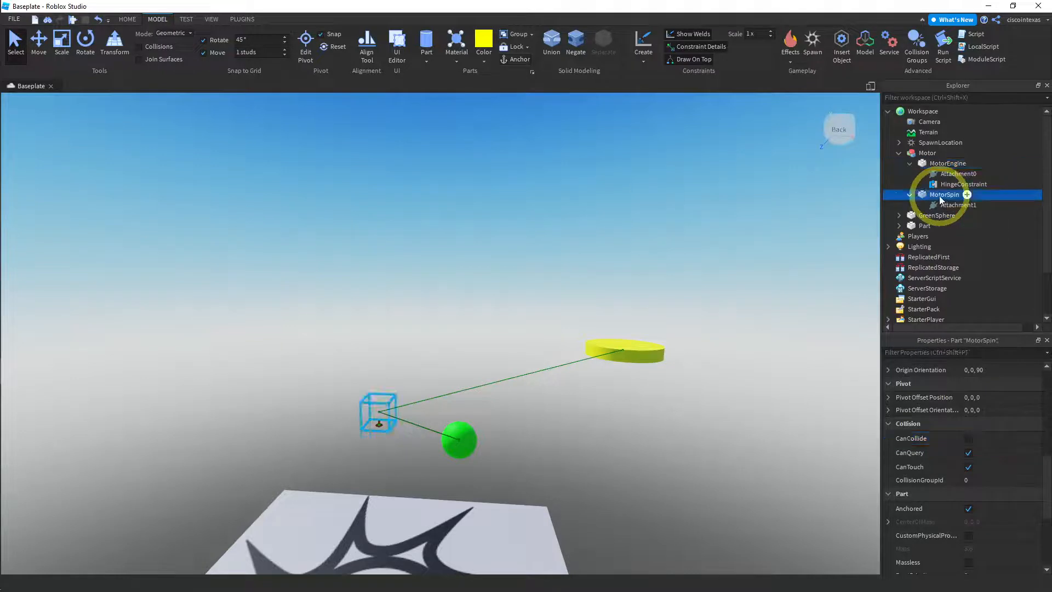
click(932, 438)
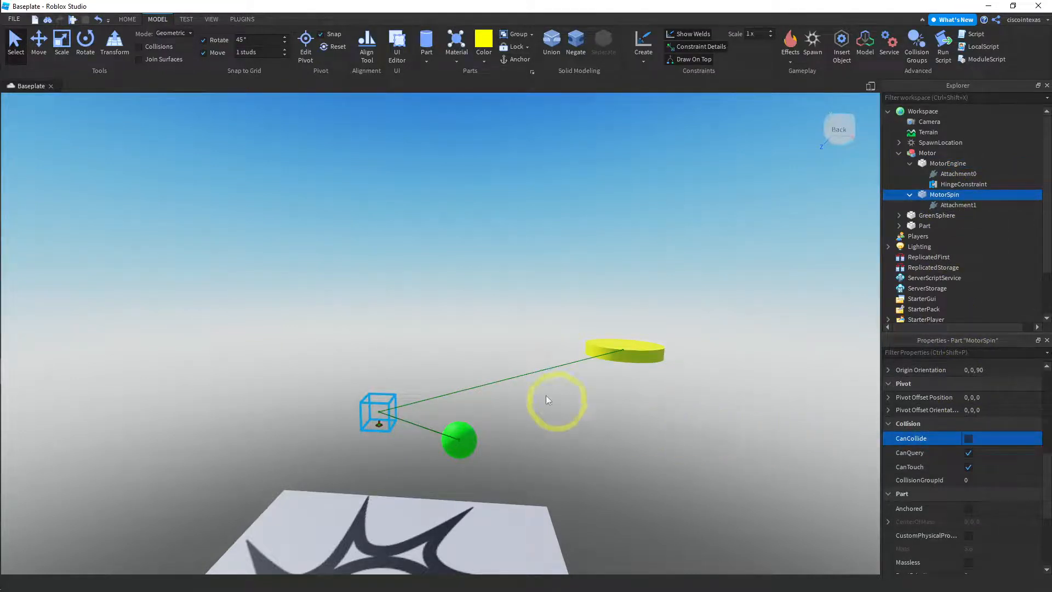
click(441, 313)
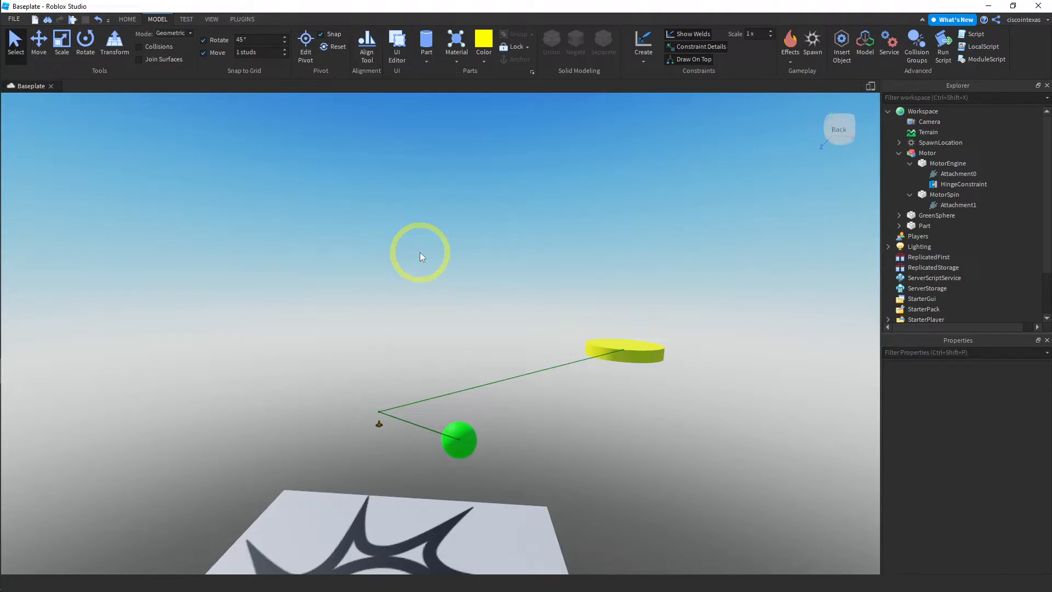
mouse_move(615, 112)
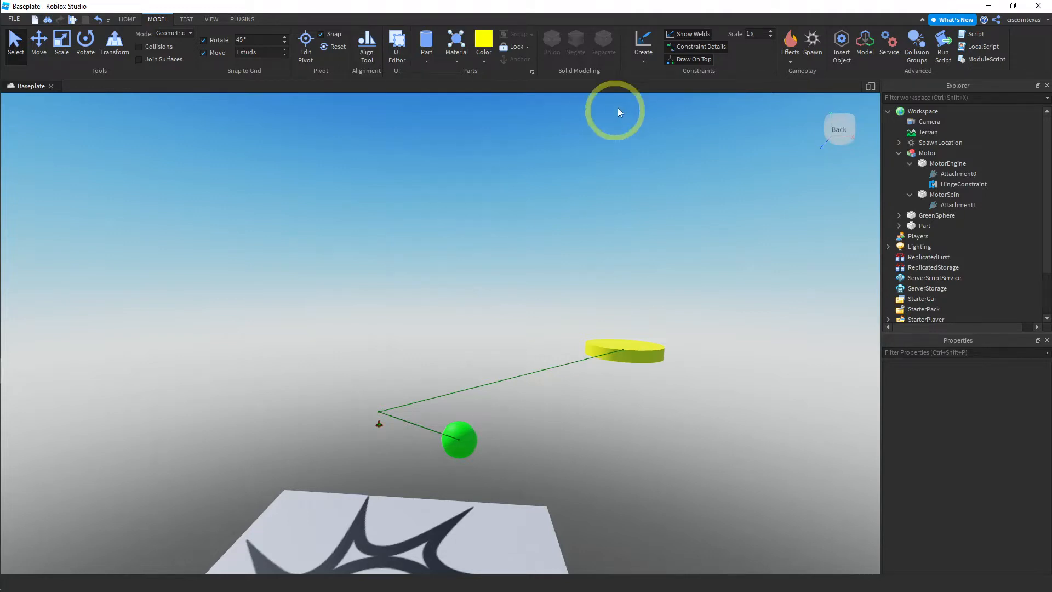
click(642, 43)
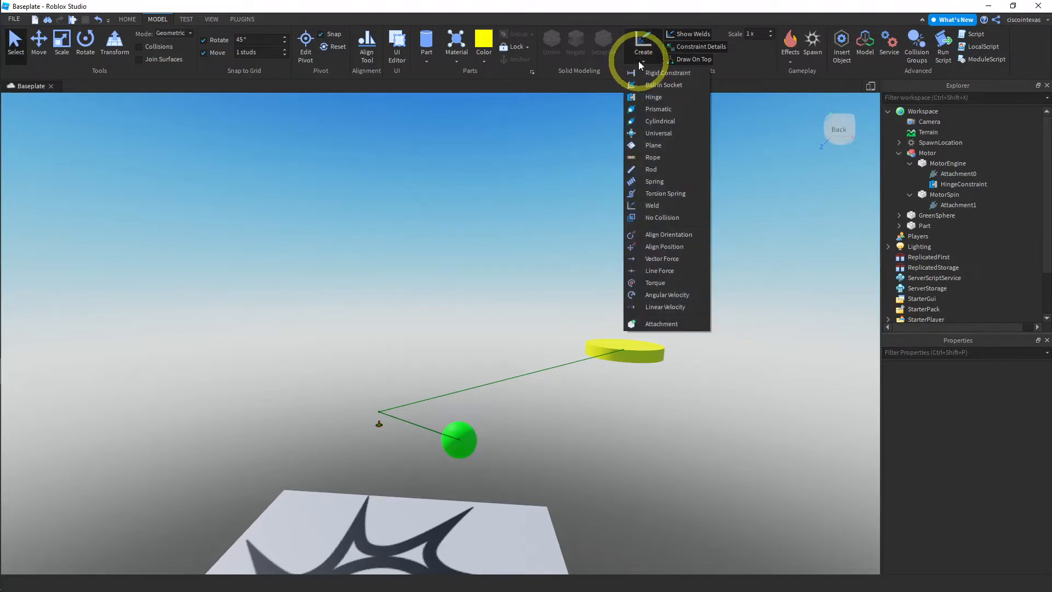
mouse_move(654, 158)
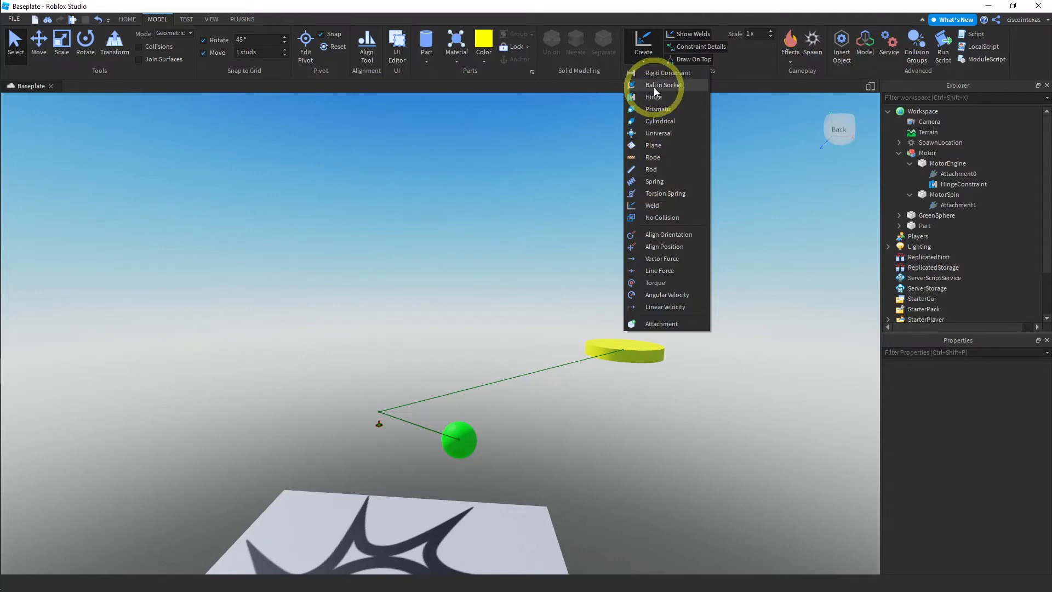
mouse_move(537, 143)
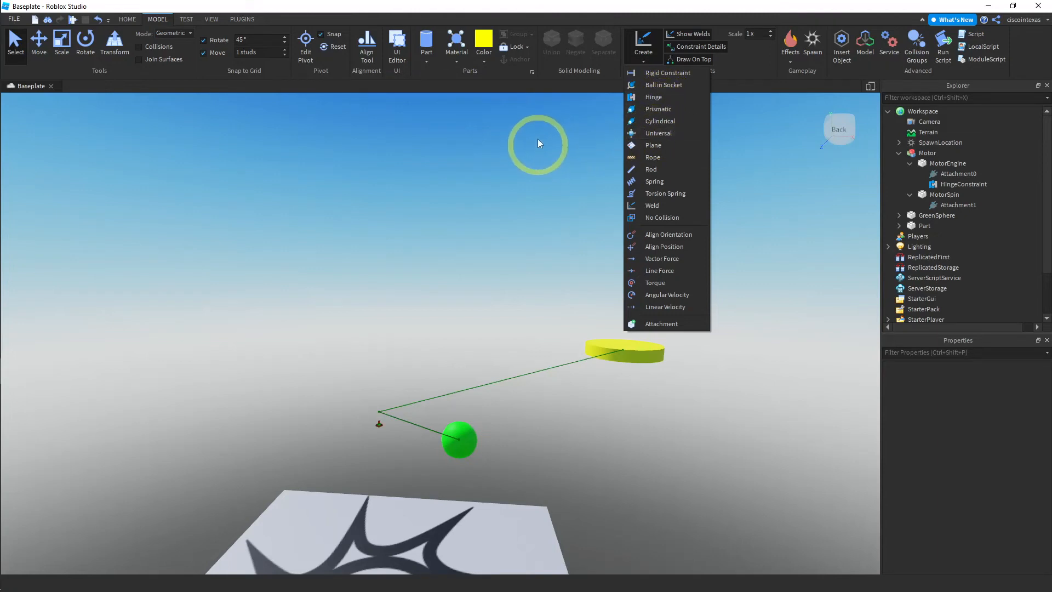
click(642, 43)
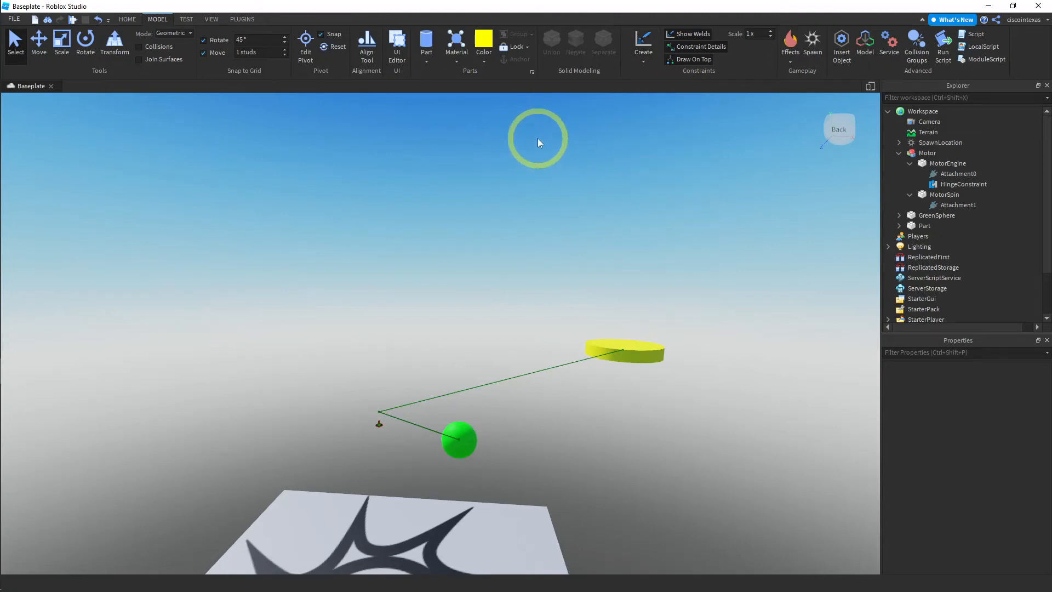